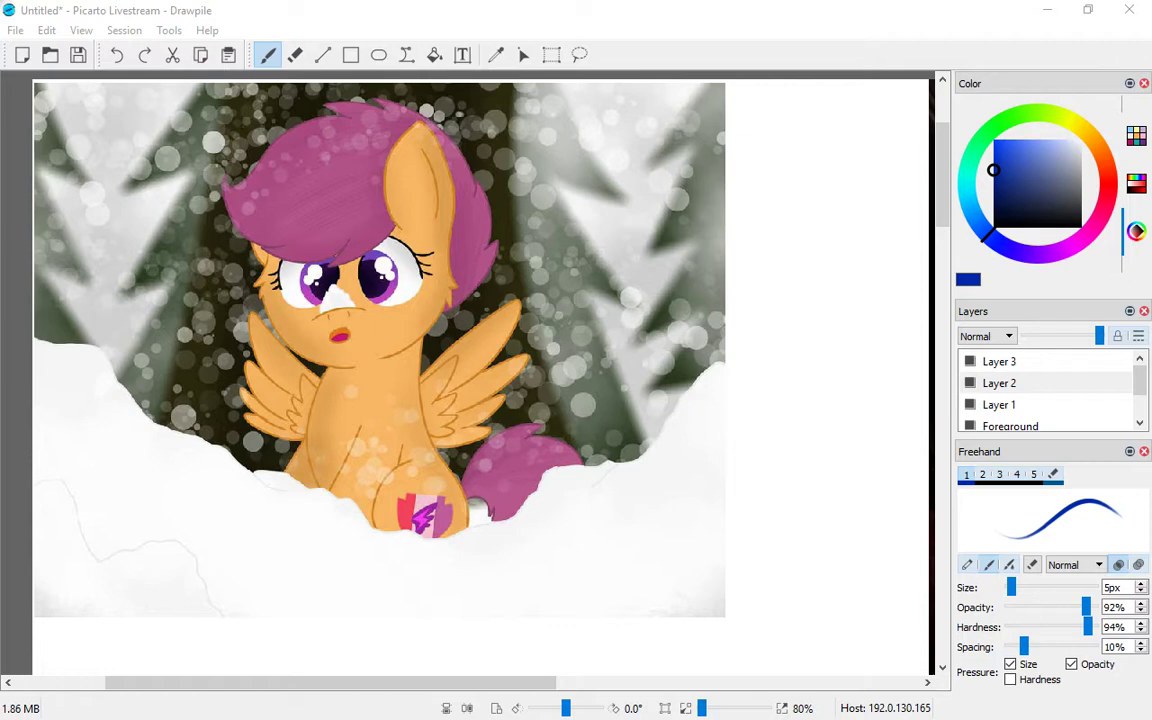
{"action": "mouse_move", "coordinate": [190, 30]}
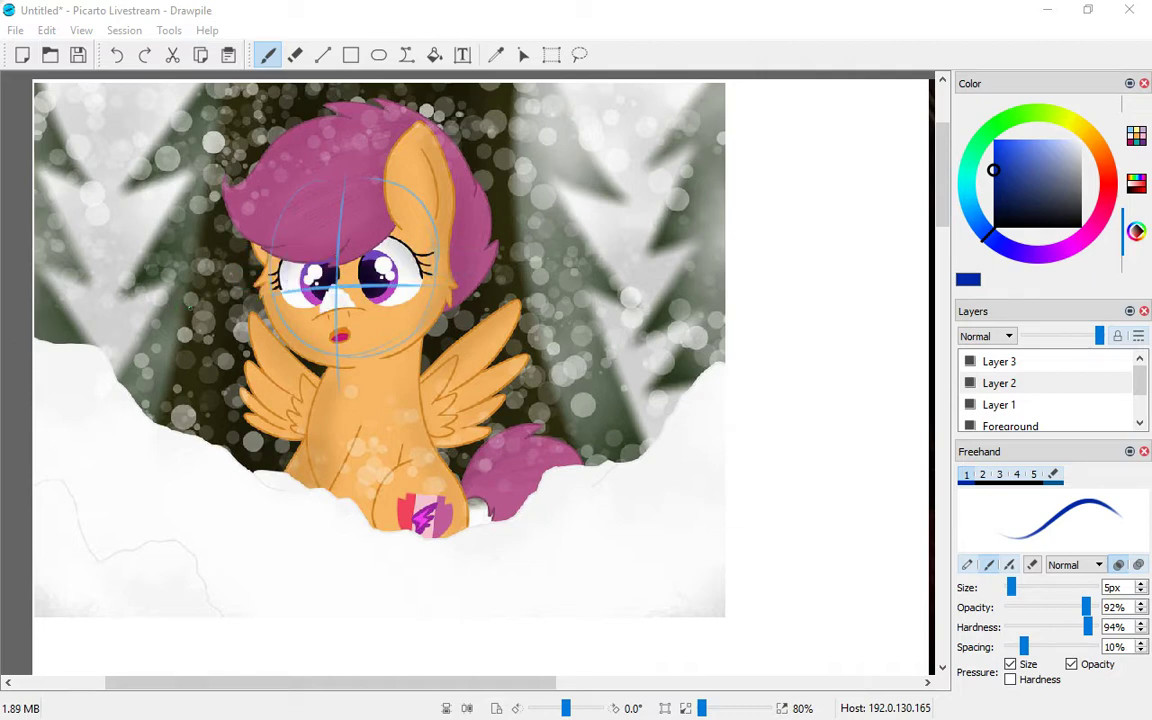
{"action": "mouse_move", "coordinate": [996, 200]}
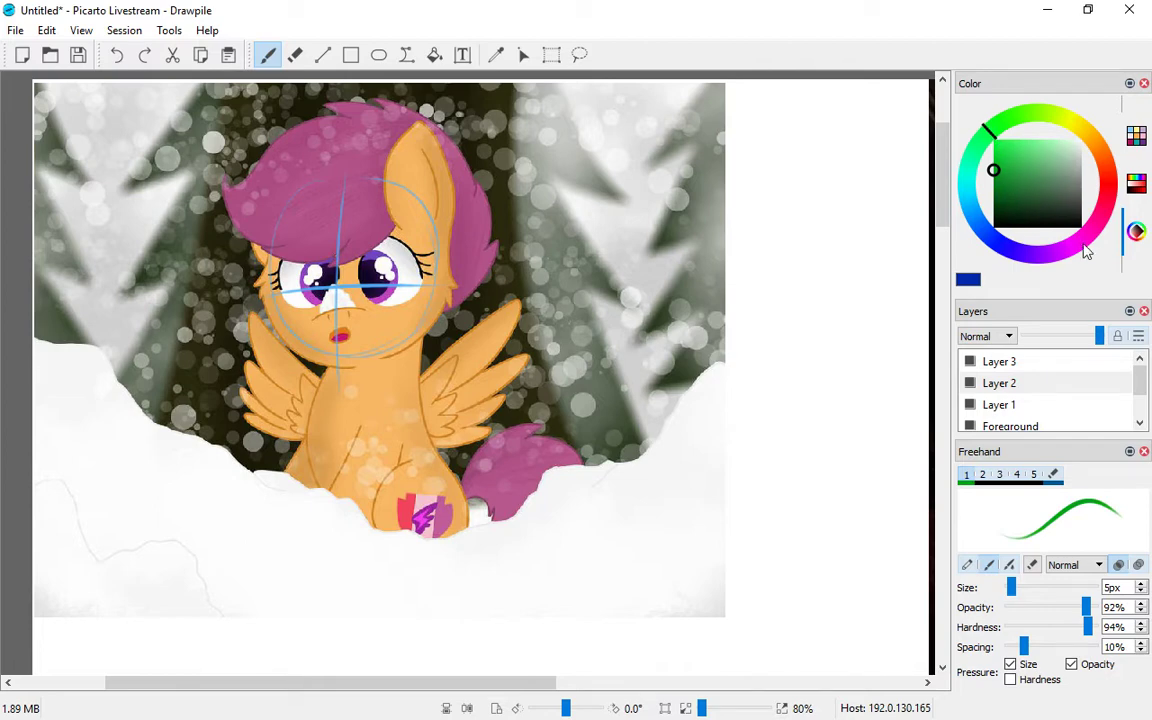
{"action": "mouse_move", "coordinate": [1084, 248]}
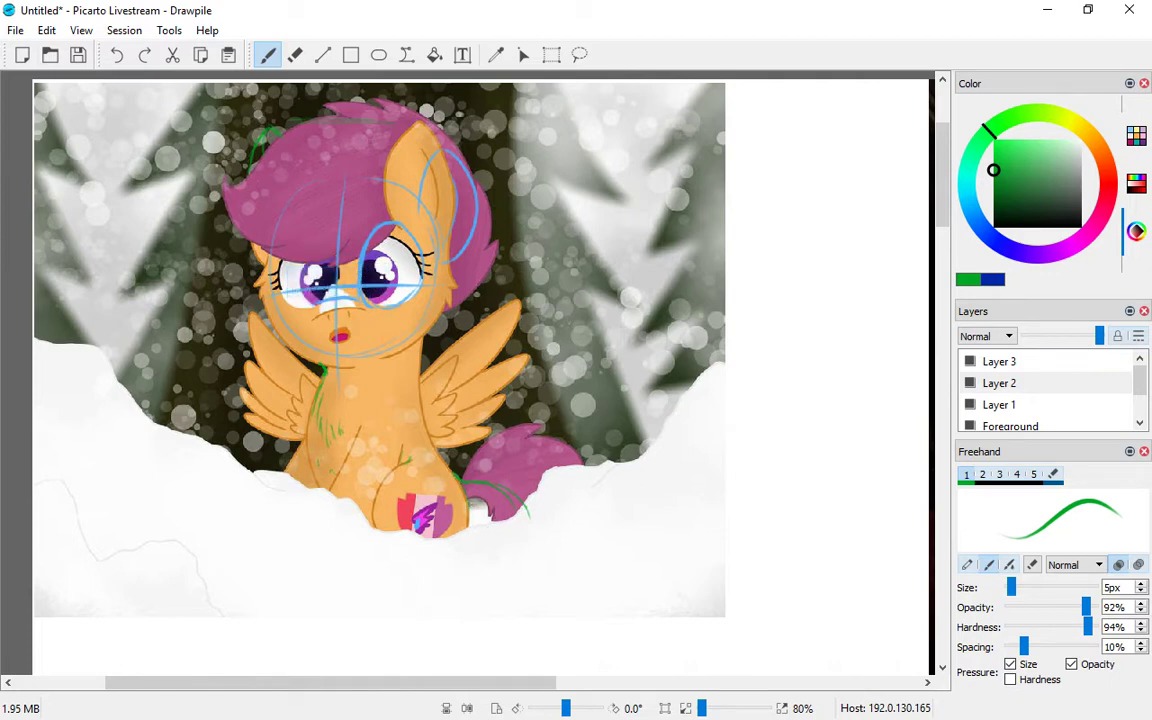
Step: Undo and redo the latest green stroke from the toolbar while marking the chest and mane
{"action": "left_click", "coordinate": [116, 56]}
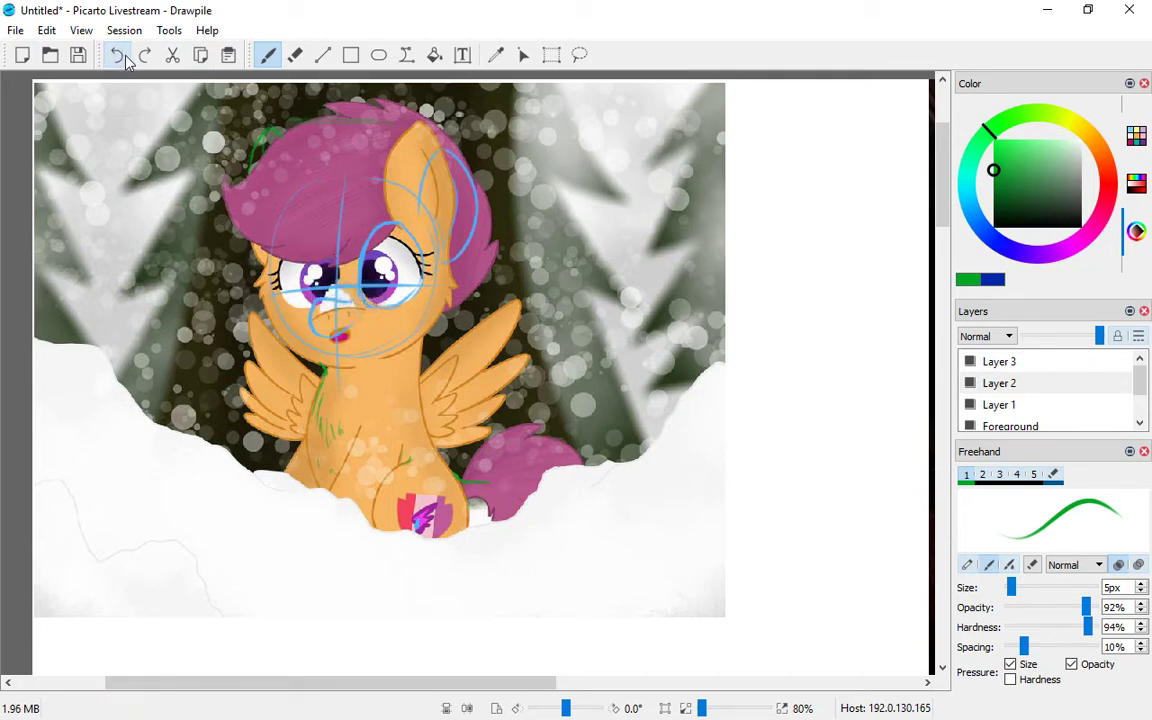
{"action": "left_click", "coordinate": [116, 56]}
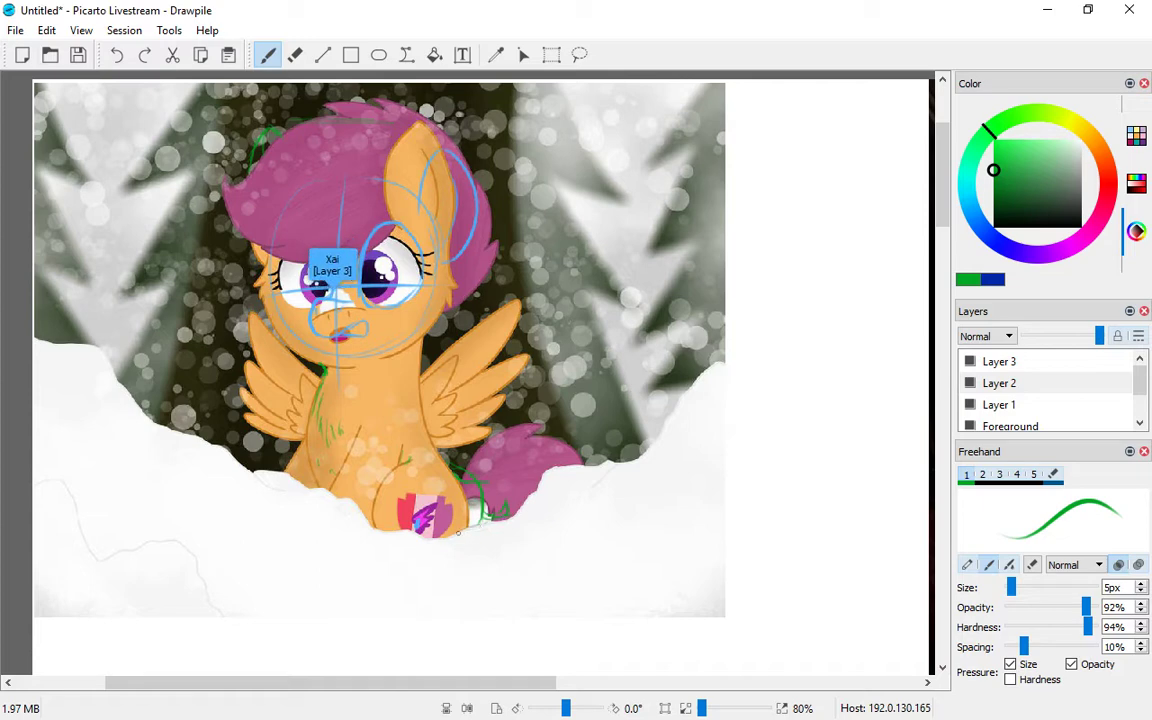
{"action": "mouse_move", "coordinate": [590, 536]}
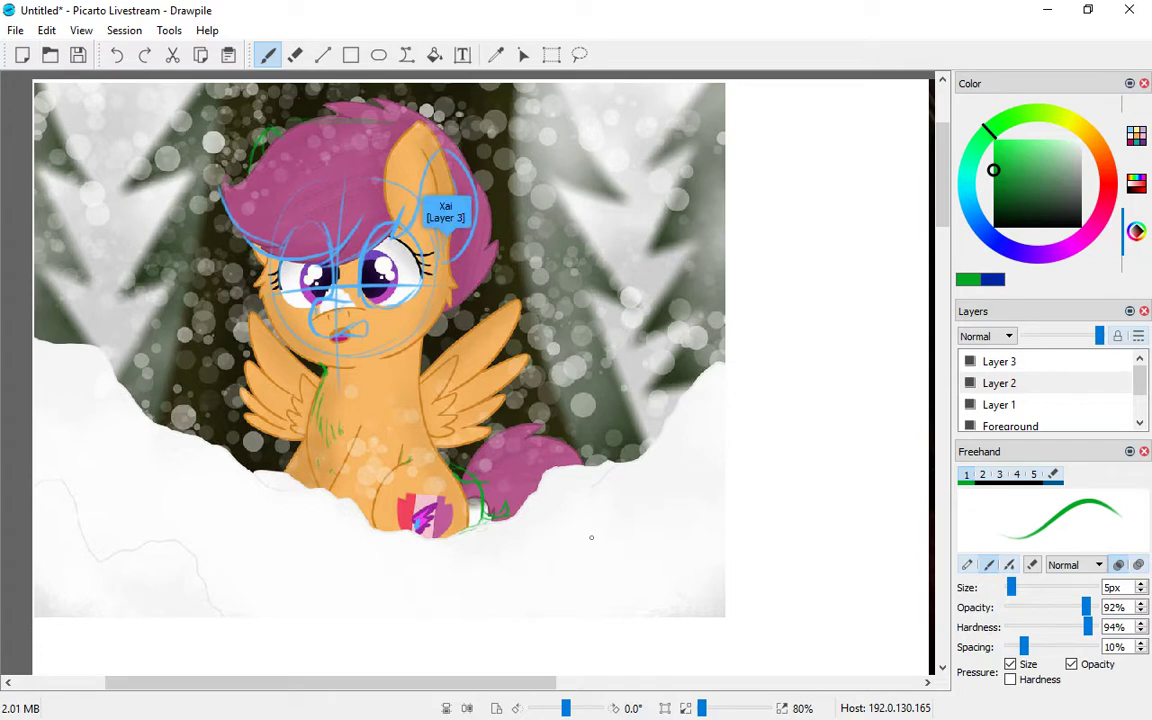
{"action": "mouse_move", "coordinate": [592, 536]}
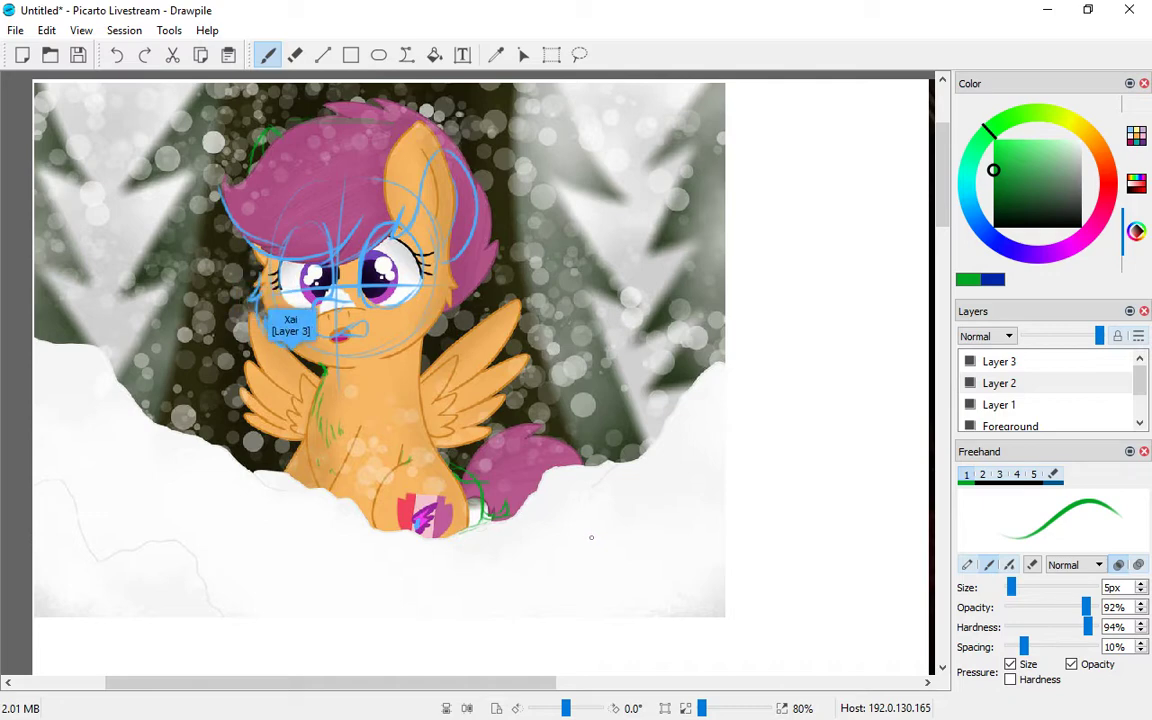
{"action": "mouse_move", "coordinate": [462, 258]}
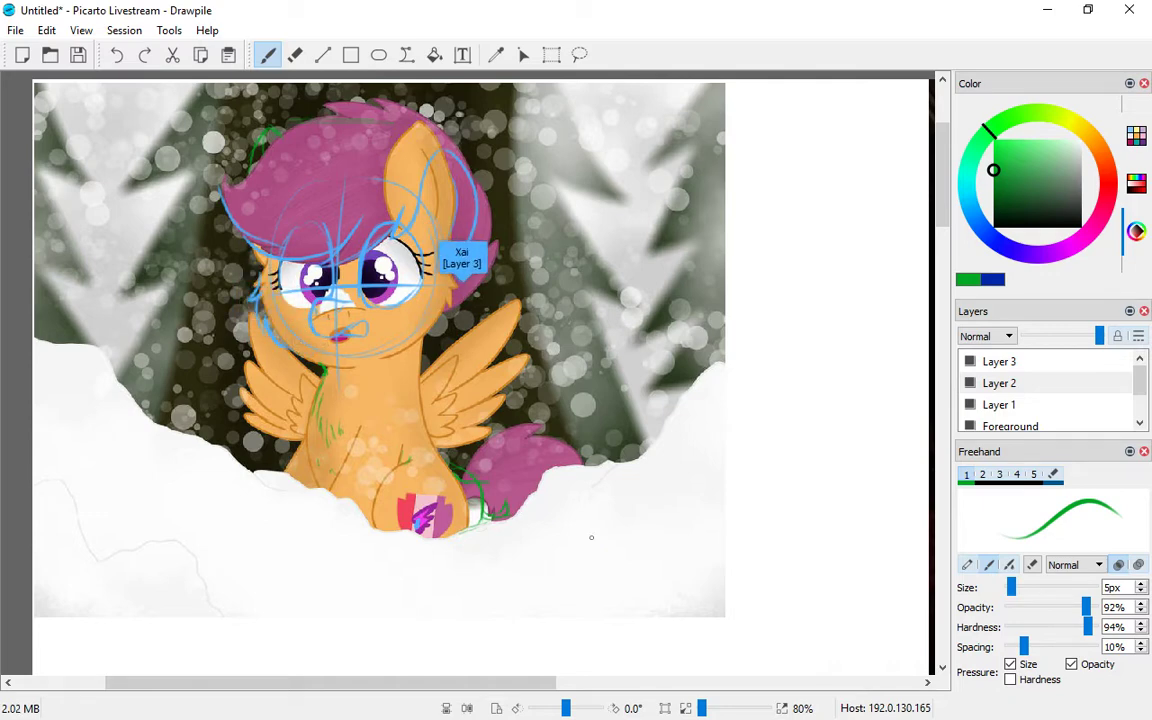
{"action": "mouse_move", "coordinate": [400, 322]}
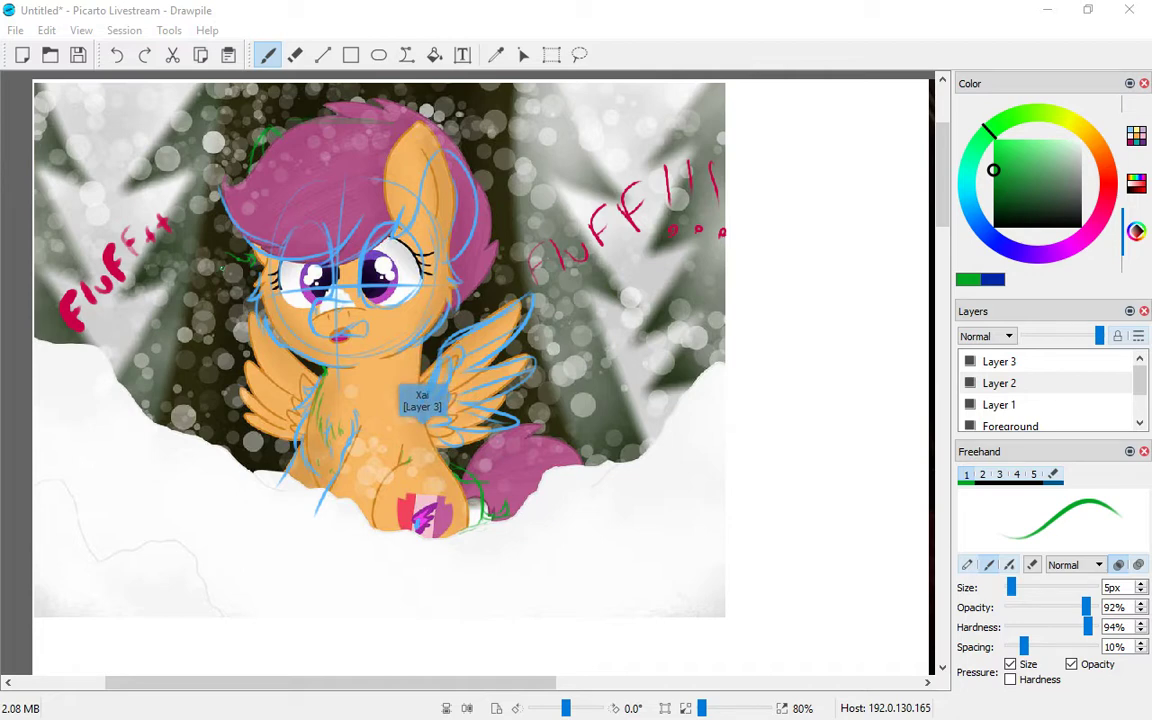
{"action": "mouse_move", "coordinate": [420, 400]}
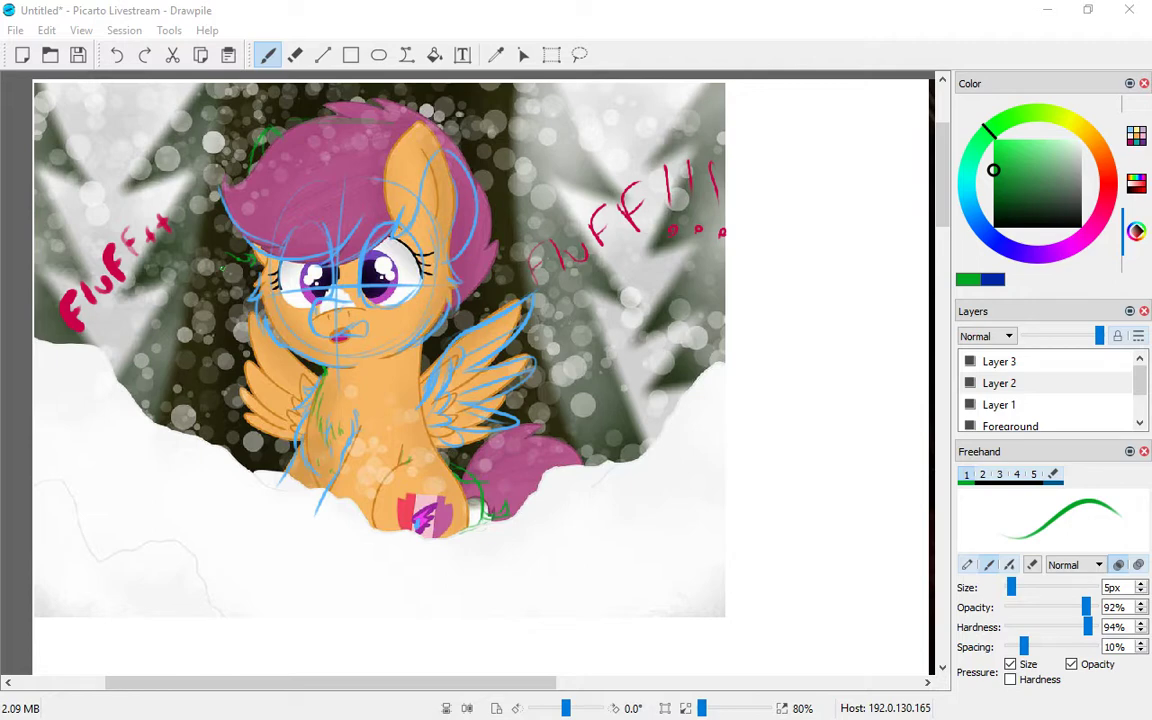
{"action": "mouse_move", "coordinate": [480, 392]}
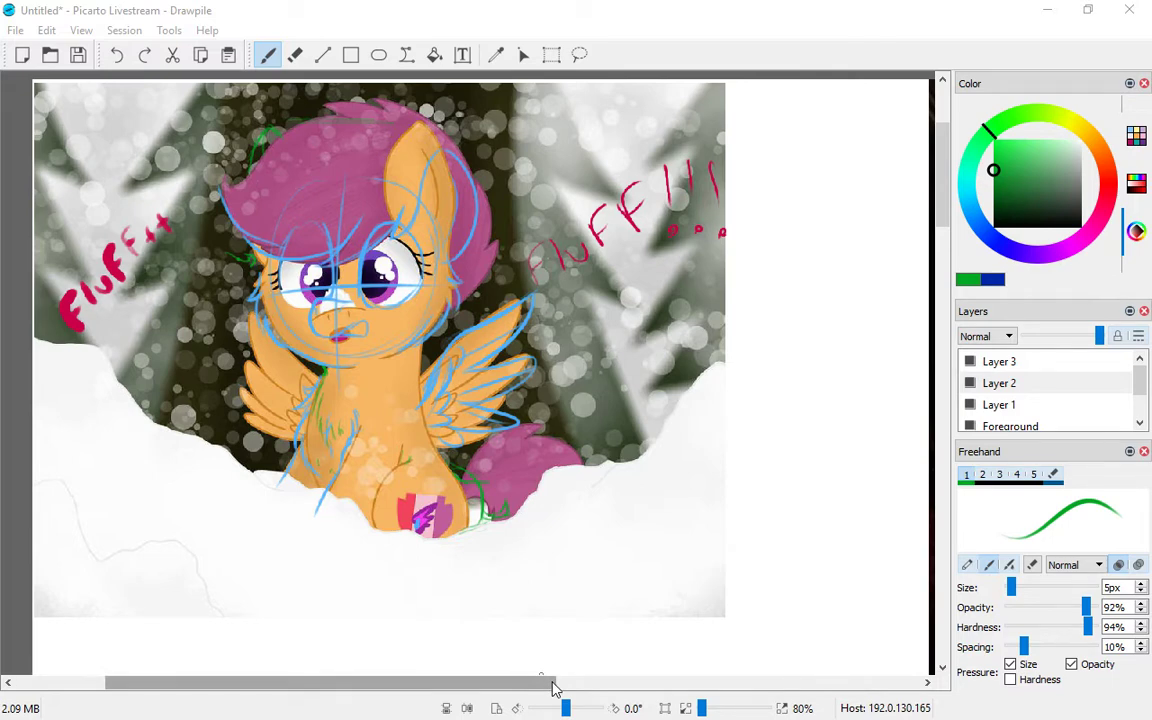
Step: Add a short red anatomy mark near the pony's wing on Layer 2
{"action": "left_click_drag", "start_coordinate": [556, 684], "coordinate": [544, 684]}
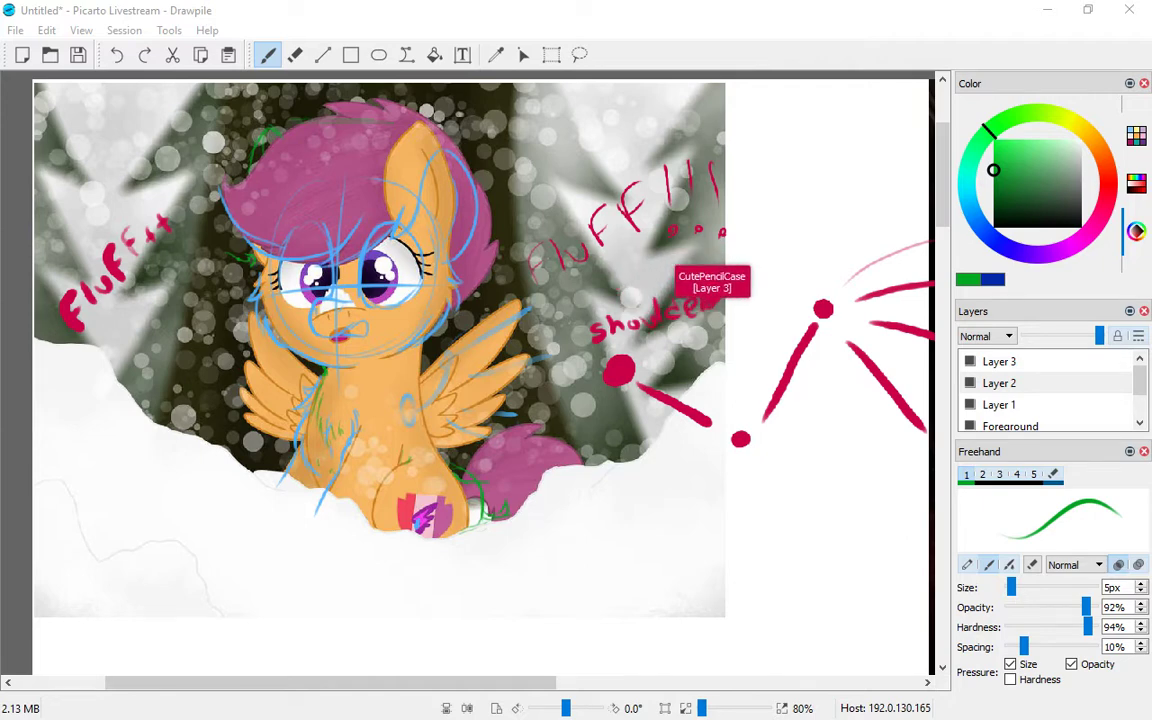
{"action": "mouse_move", "coordinate": [588, 334]}
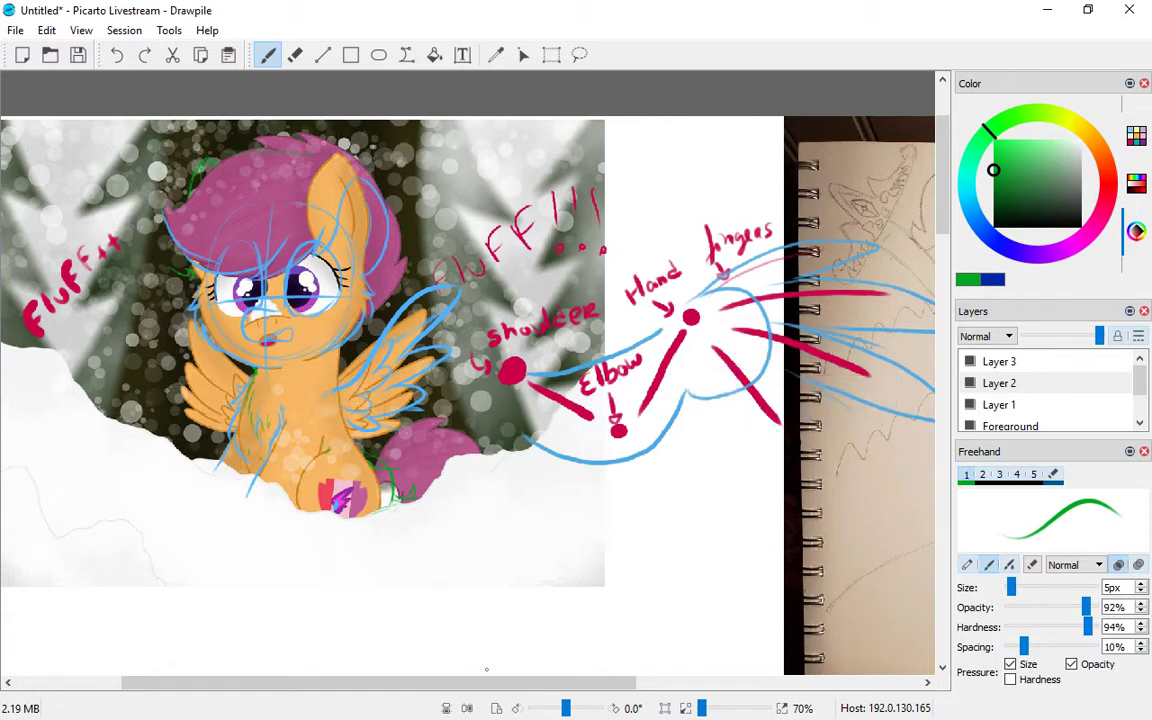
{"action": "mouse_move", "coordinate": [764, 370]}
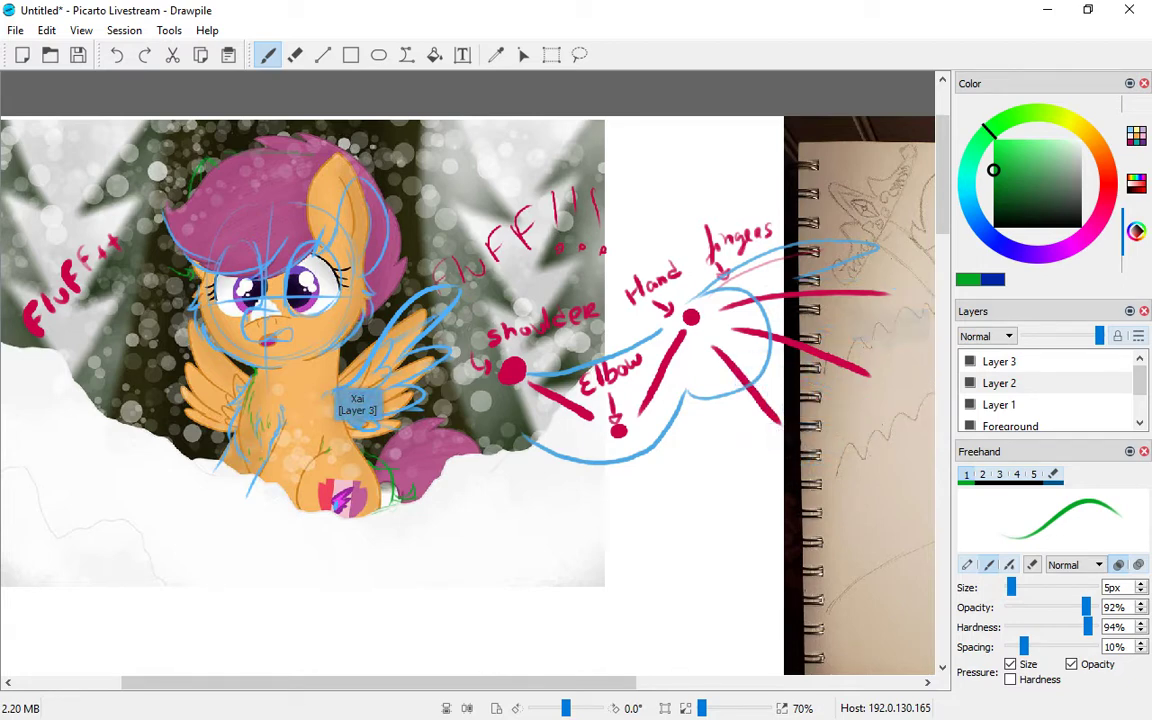
{"action": "mouse_move", "coordinate": [488, 668]}
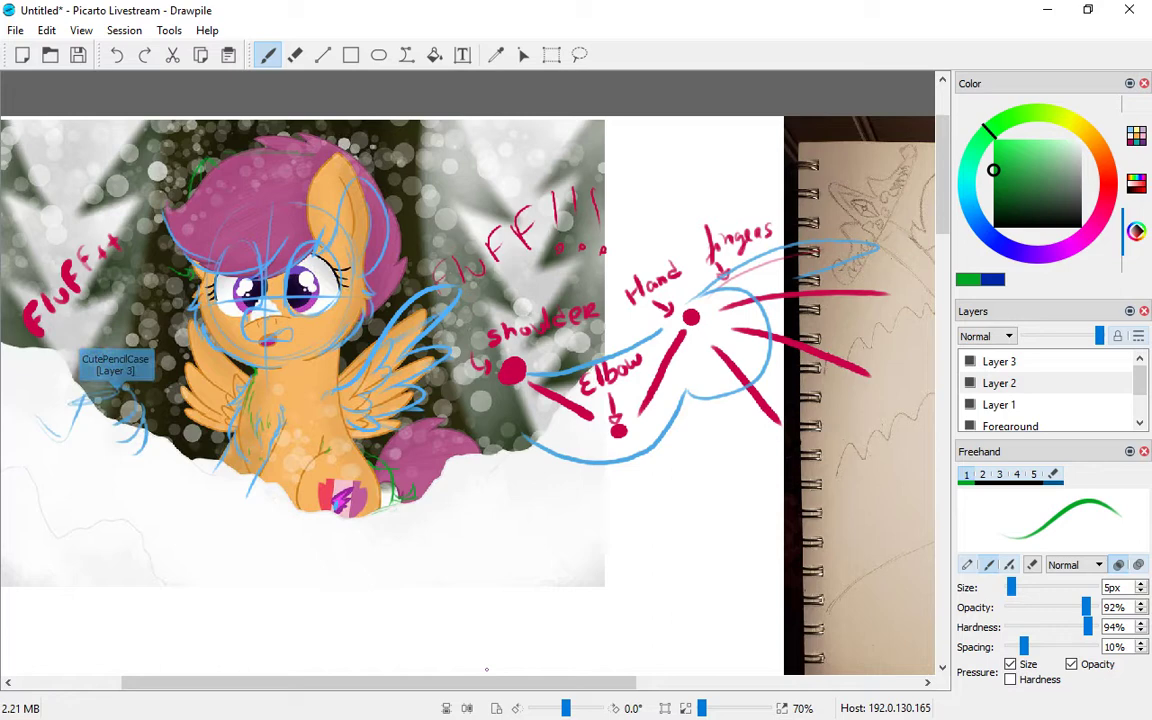
{"action": "mouse_move", "coordinate": [116, 420]}
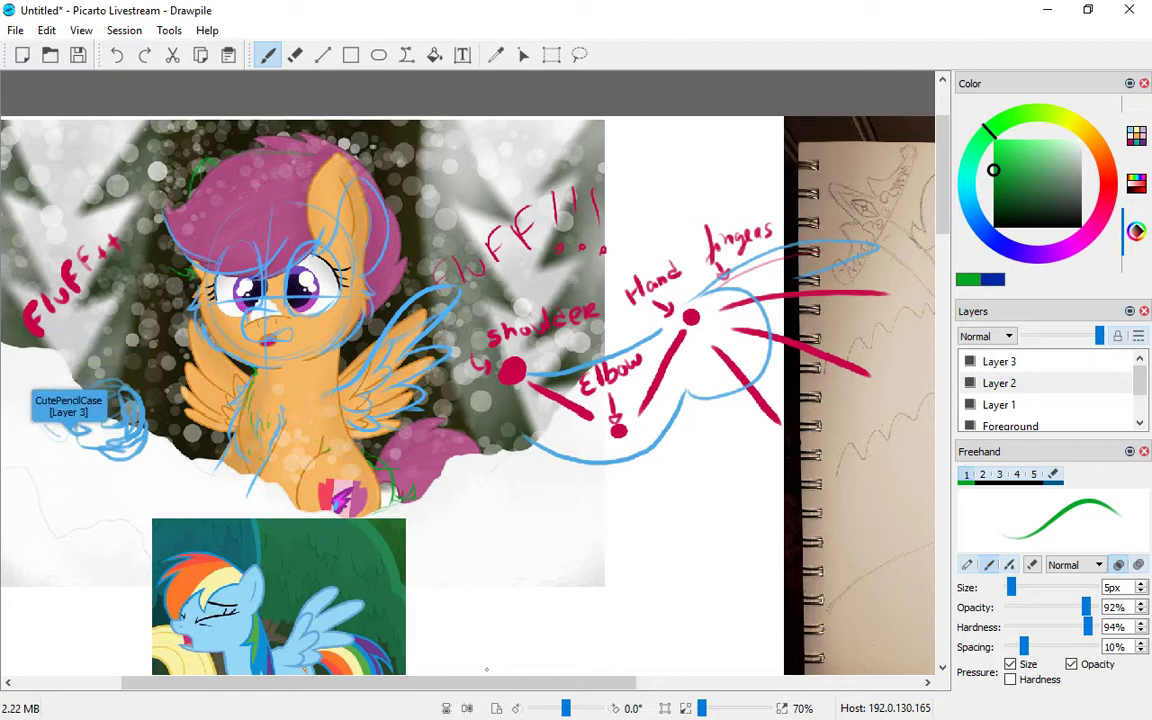
Step: Scroll the canvas up to position the pasted rainbow-maned pony reference below the painting
{"action": "scroll", "scroll_direction": "up", "scroll_amount": 3}
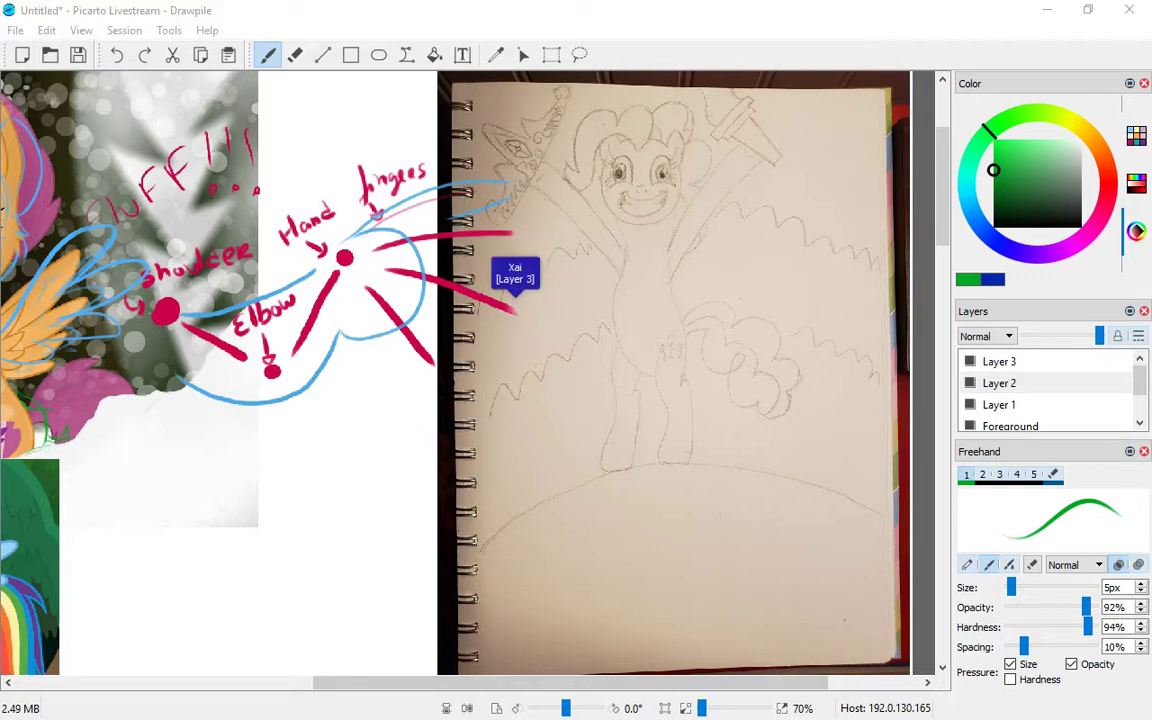
{"action": "mouse_move", "coordinate": [488, 166]}
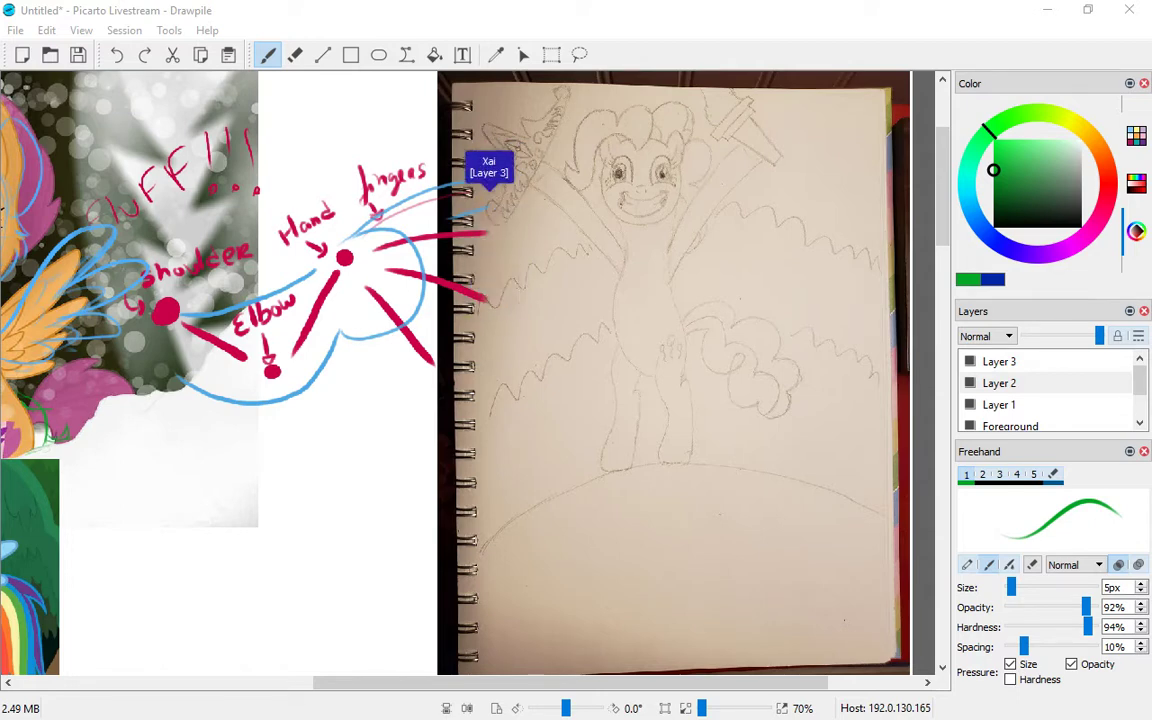
{"action": "mouse_move", "coordinate": [458, 270]}
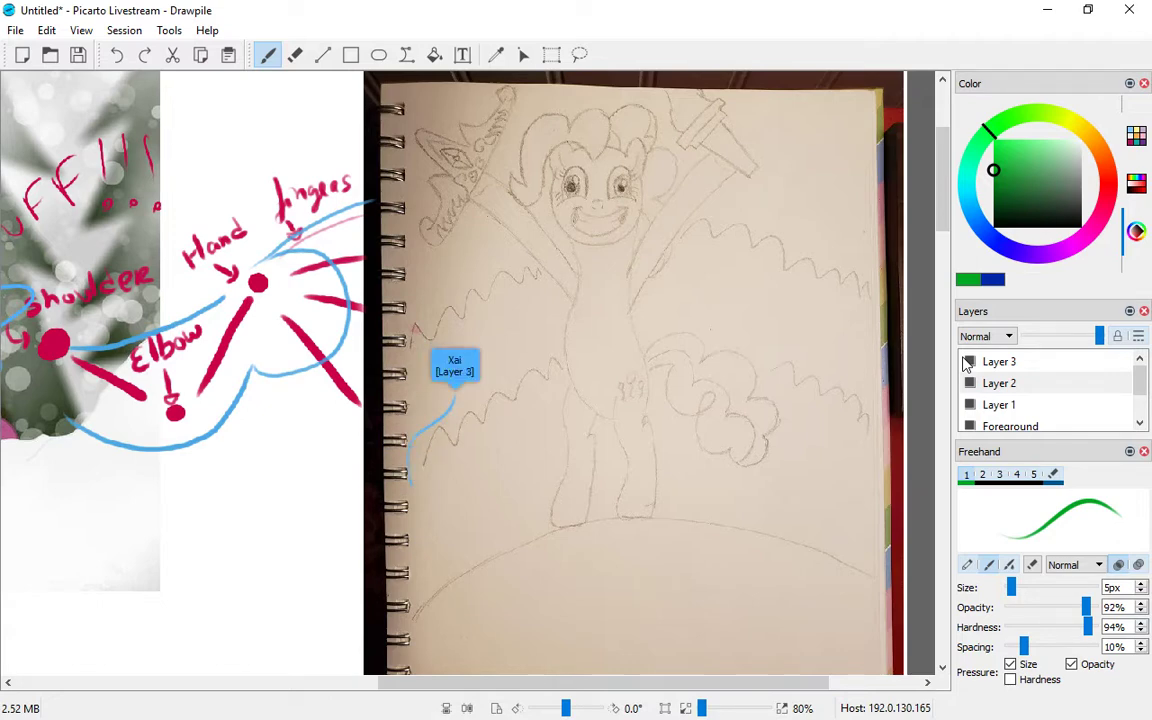
{"action": "mouse_move", "coordinate": [448, 422]}
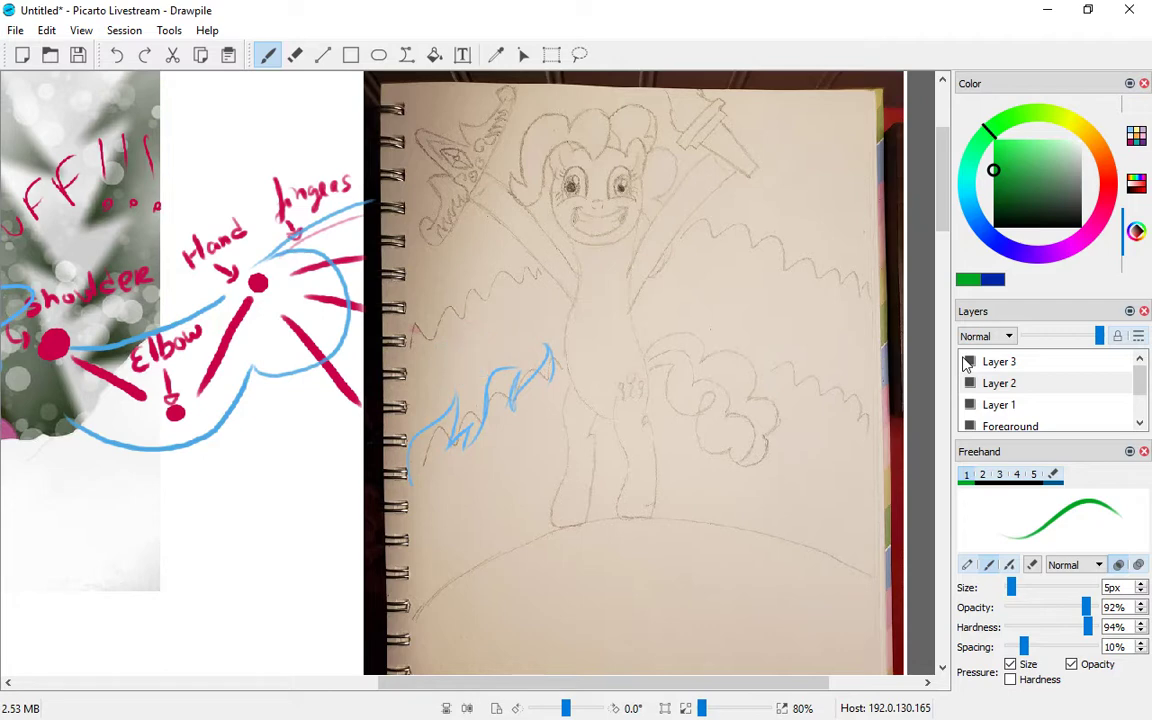
{"action": "mouse_move", "coordinate": [520, 404]}
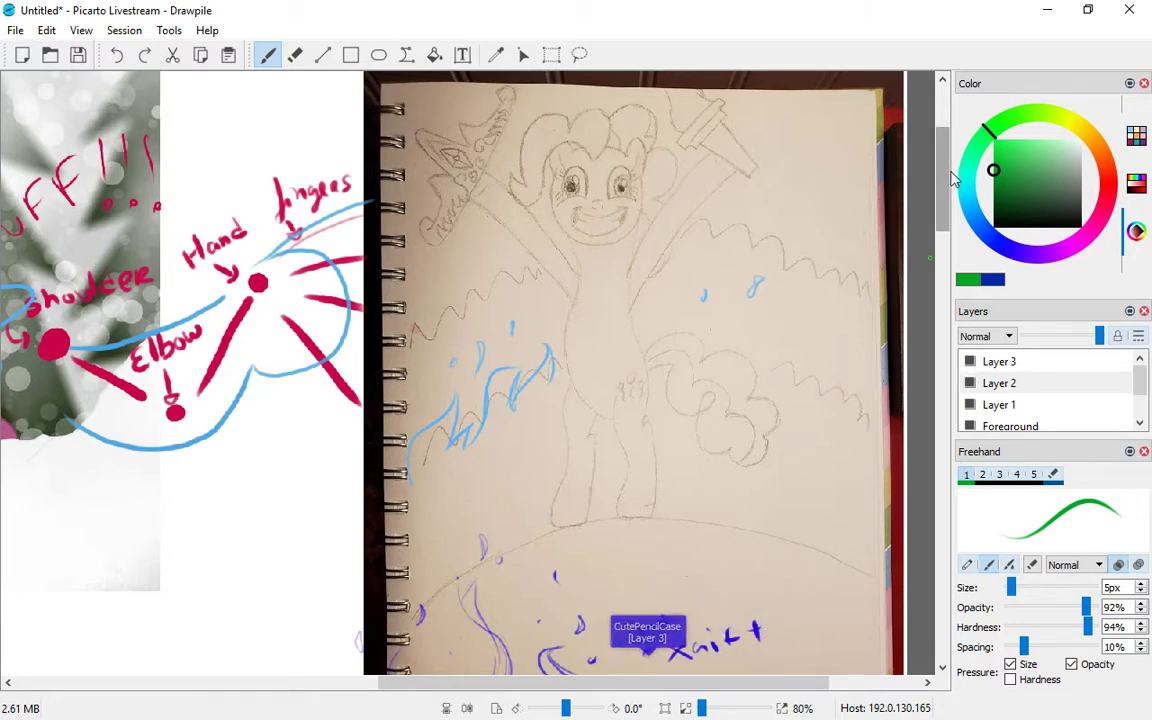
Step: Scroll down to the sketch's lower edge where the purple swirls and notes sit
{"action": "scroll", "scroll_direction": "down", "scroll_amount": 3}
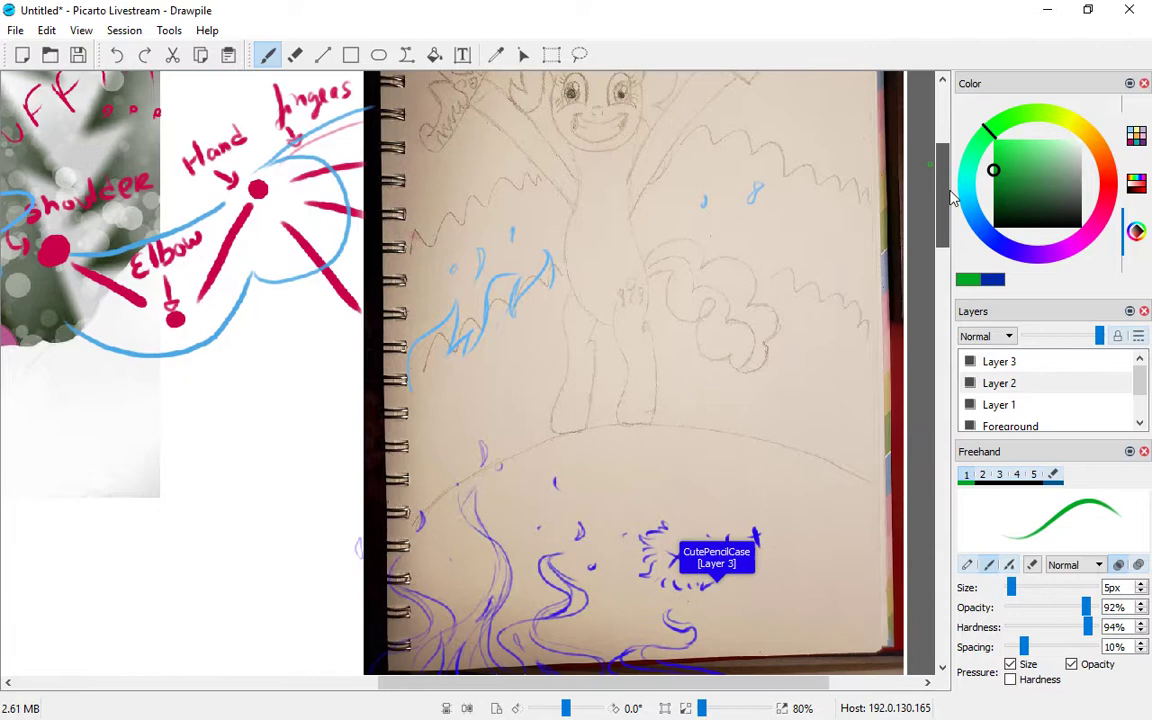
{"action": "scroll", "scroll_direction": "up", "scroll_amount": 3}
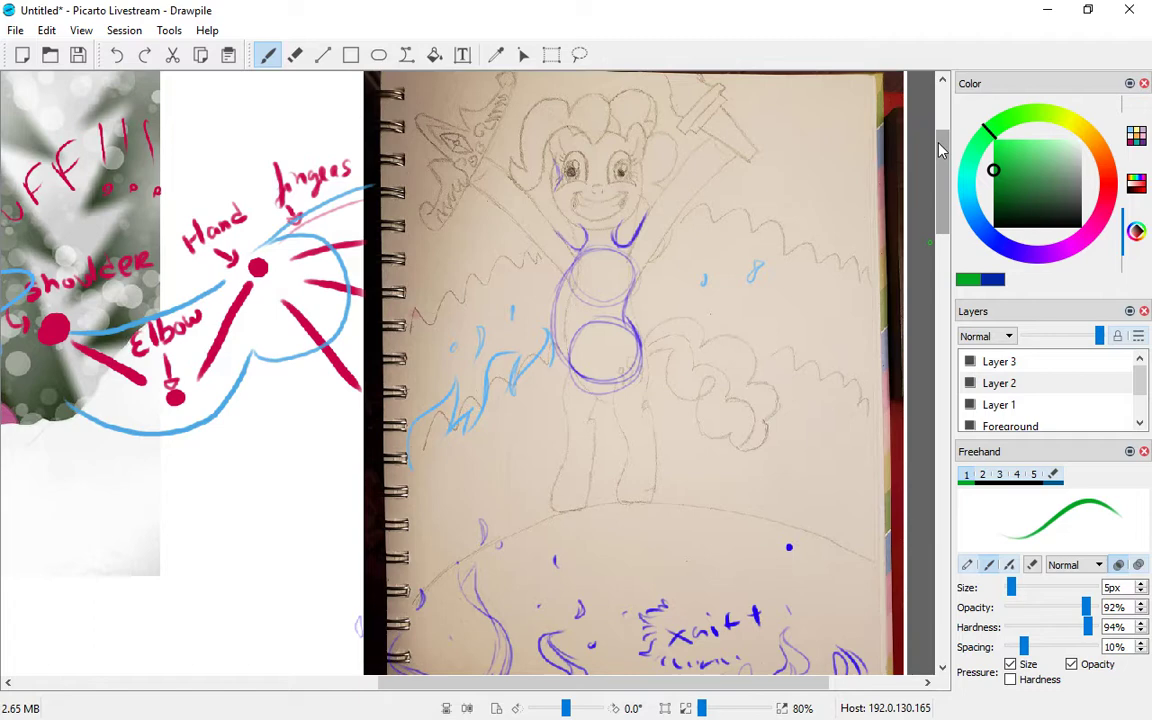
{"action": "mouse_move", "coordinate": [612, 216]}
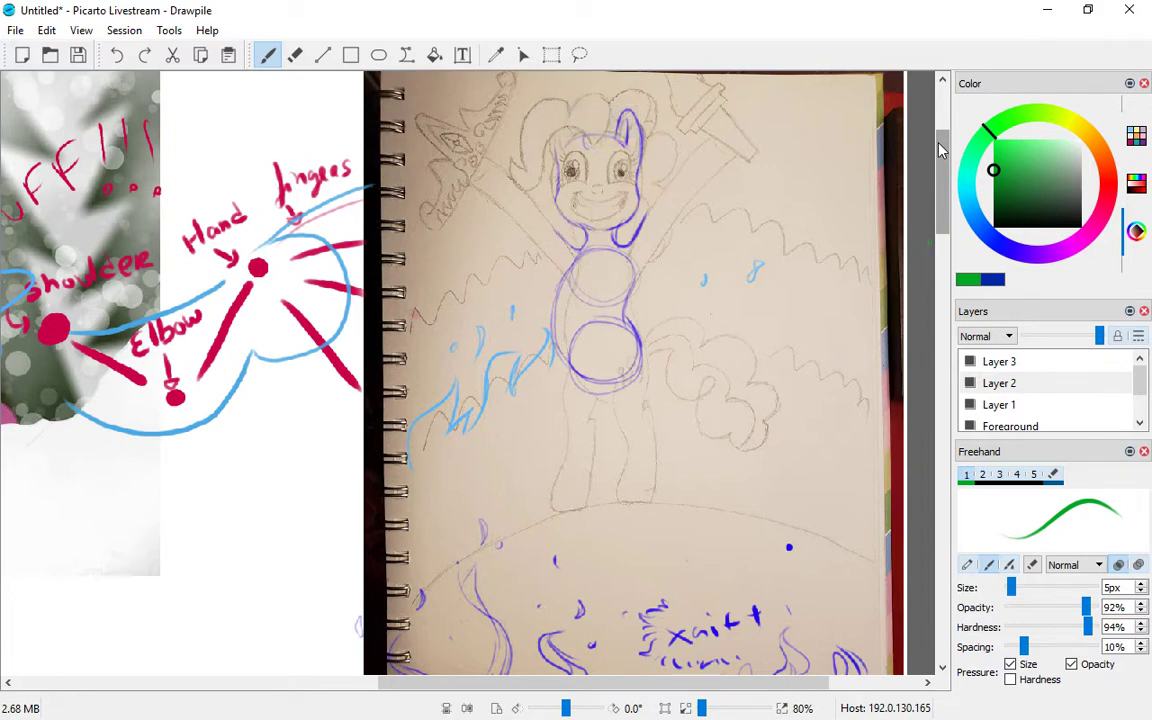
{"action": "mouse_move", "coordinate": [584, 140]}
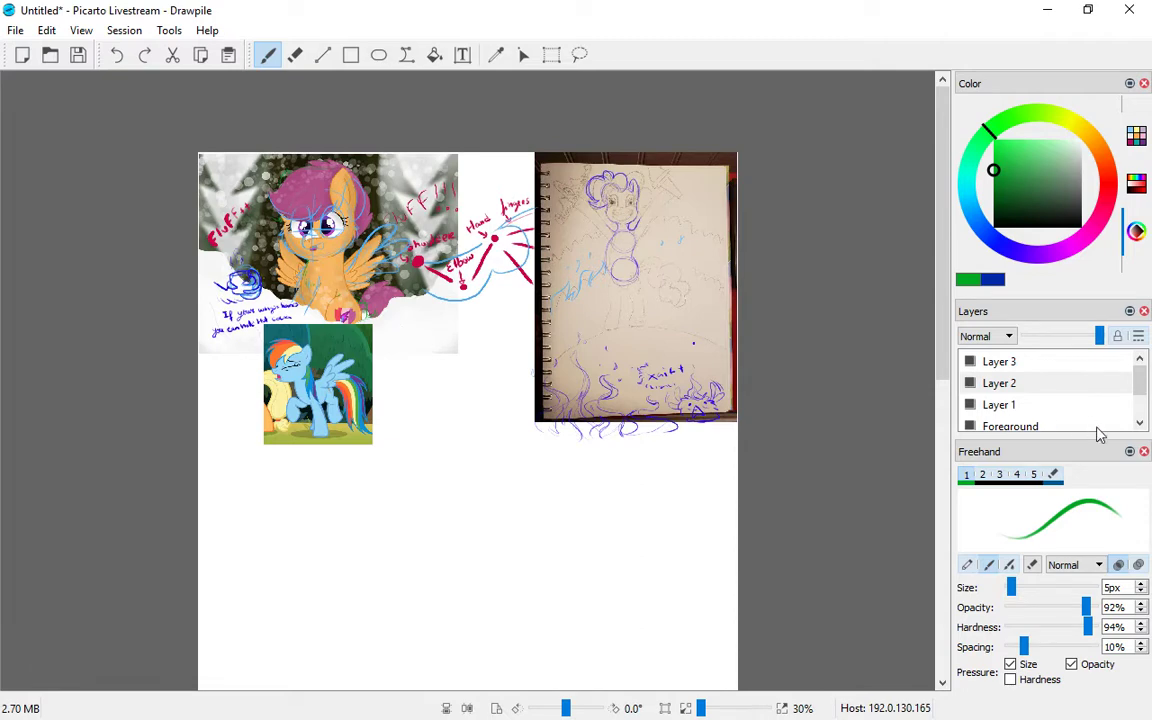
Step: Place a purple mark on the cheering pony's head in the pencil sketch
{"action": "left_click", "coordinate": [1010, 404]}
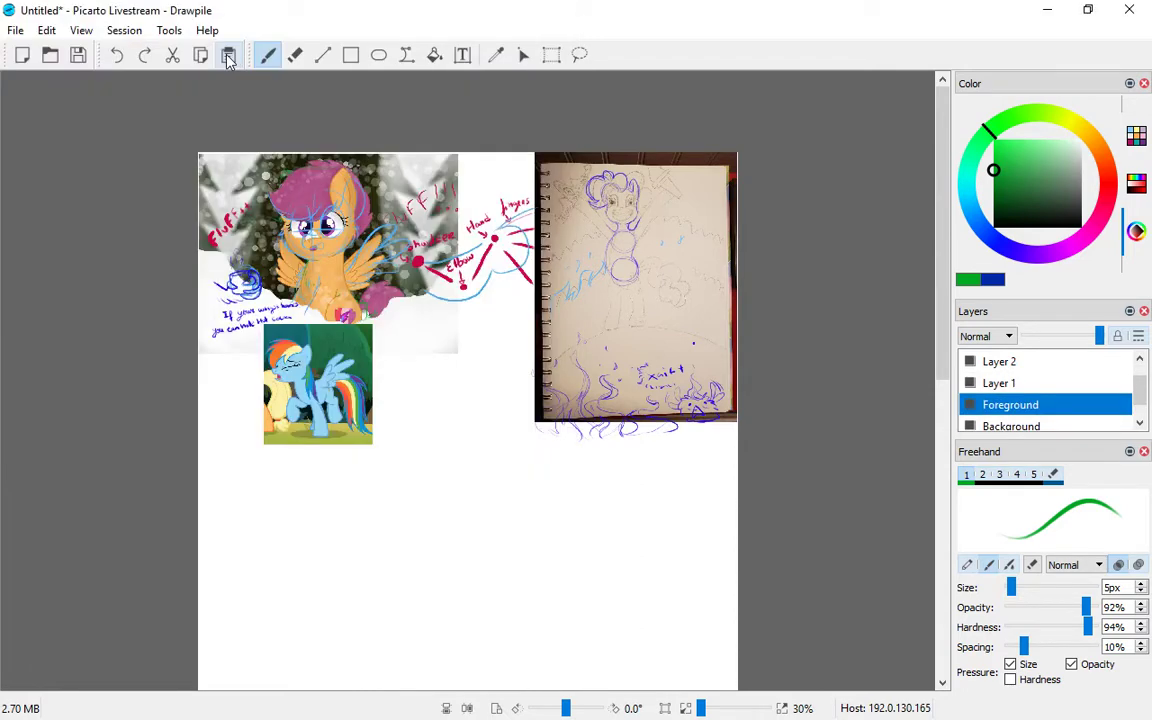
Step: Paste the brown-paper pony sketch from the Critique folder via Edit > Paste From File
{"action": "left_click", "coordinate": [46, 30]}
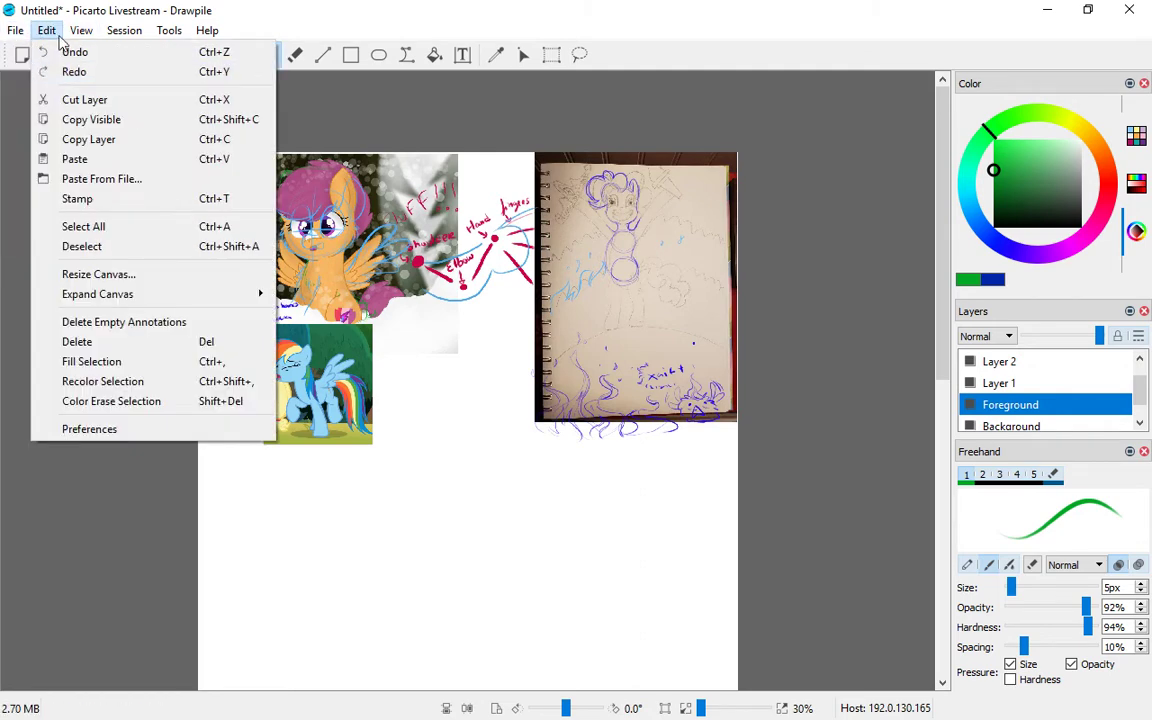
{"action": "left_click", "coordinate": [100, 178]}
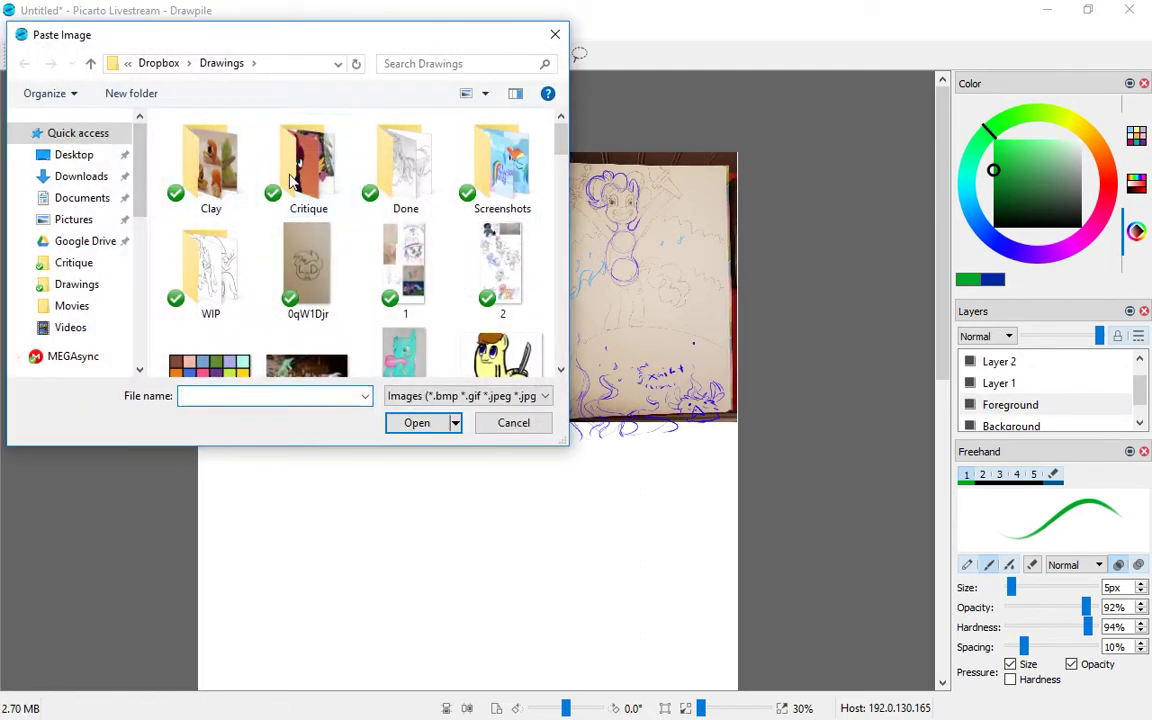
{"action": "double_click", "coordinate": [308, 160]}
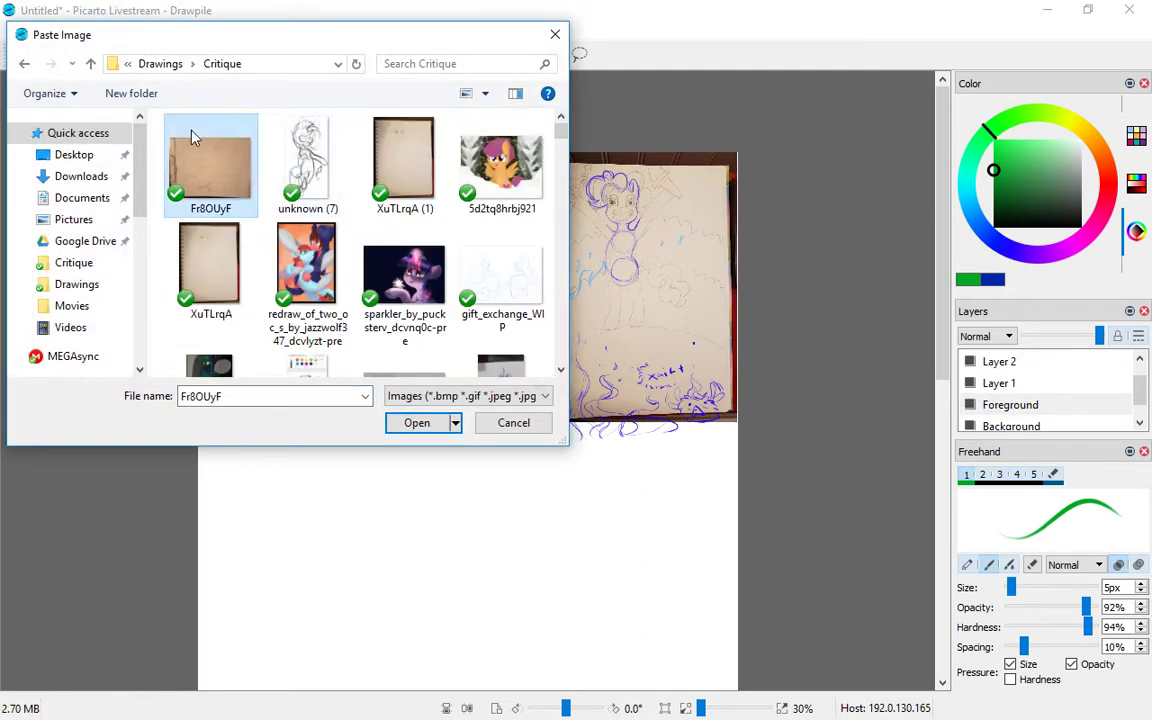
{"action": "left_click", "coordinate": [416, 422]}
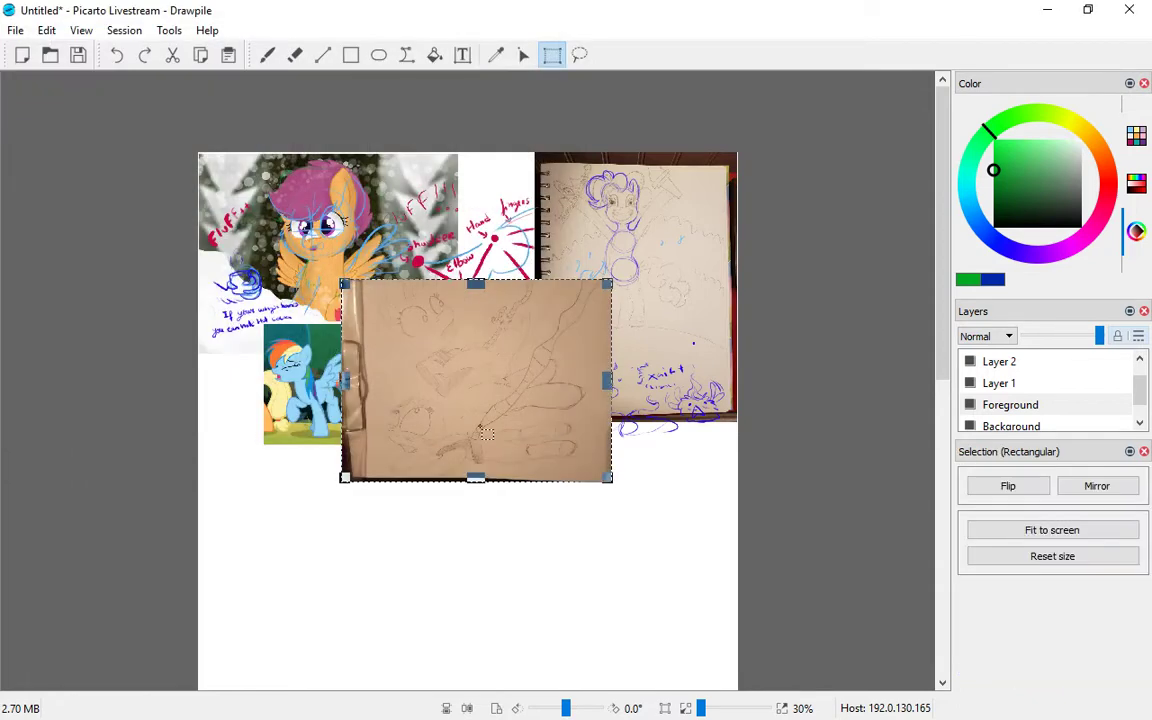
Step: Move the pasted sketch to the canvas's lower left and begin pasting another image
{"action": "left_click_drag", "start_coordinate": [476, 380], "coordinate": [330, 556]}
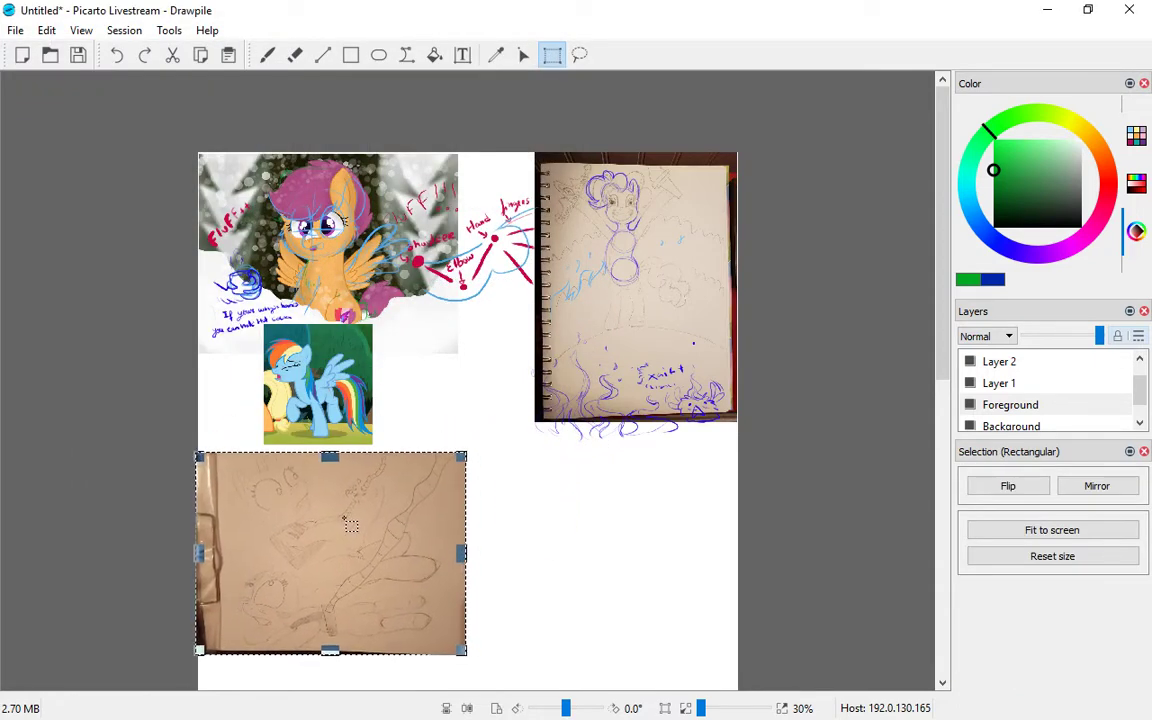
{"action": "left_click", "coordinate": [266, 56]}
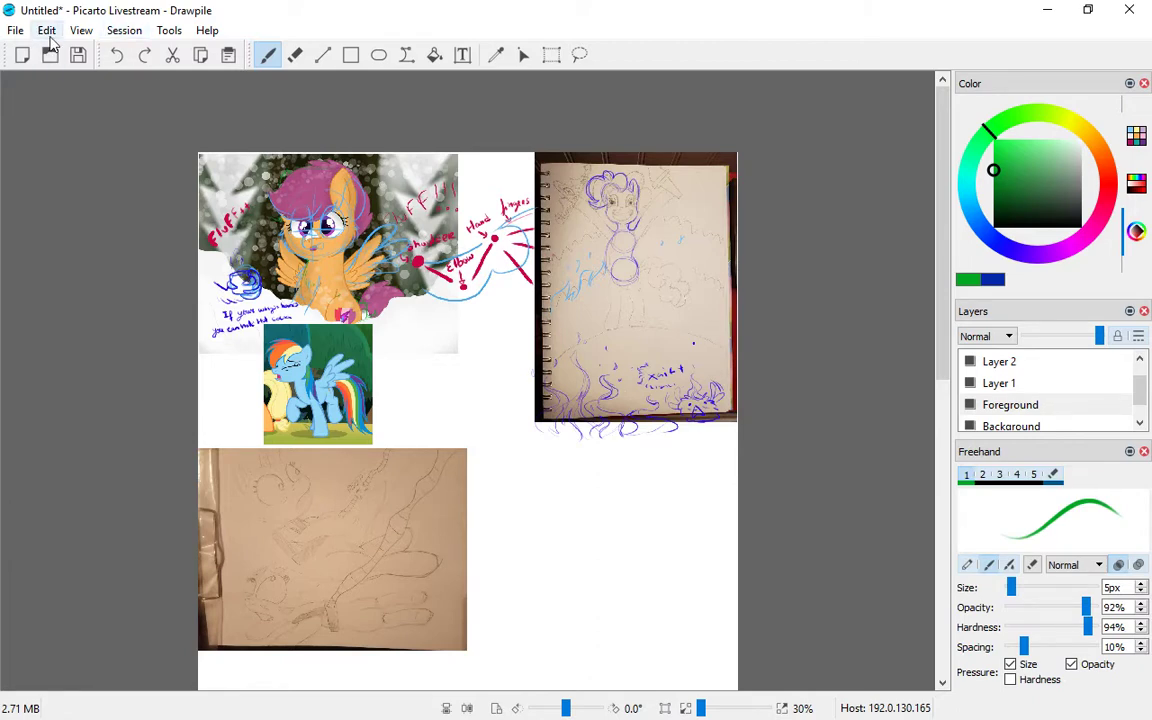
{"action": "left_click", "coordinate": [46, 30]}
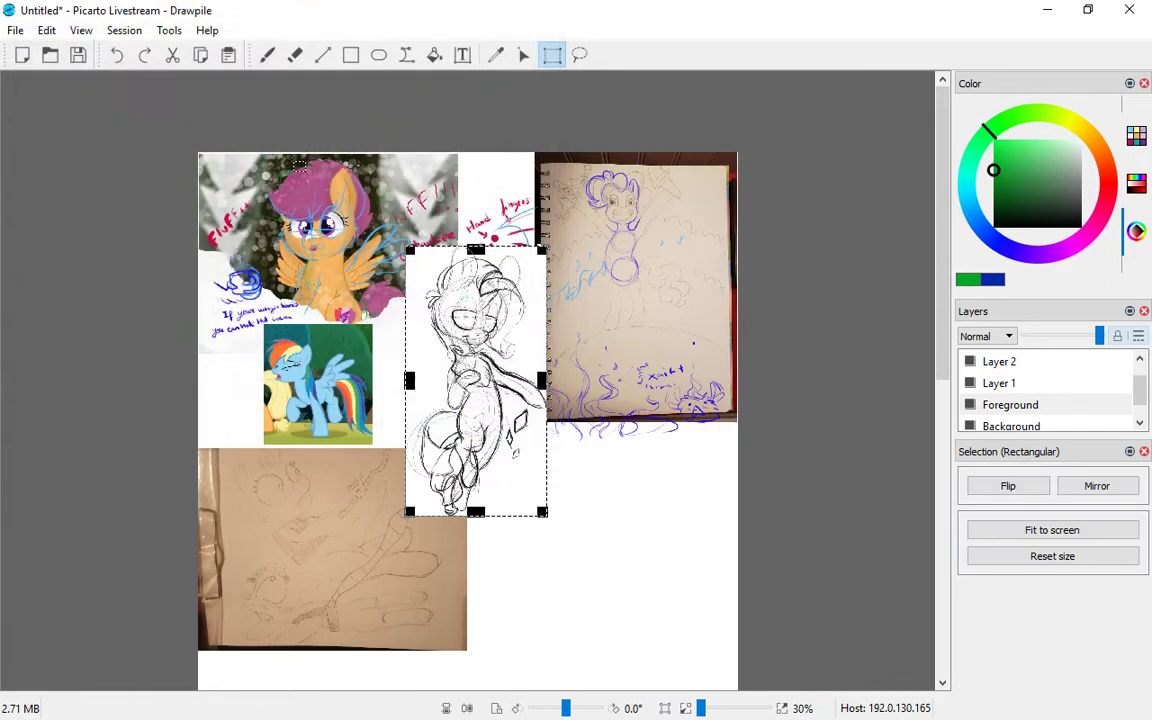
Step: Drag the pasted black-and-white line drawing into place on the canvas
{"action": "left_click_drag", "start_coordinate": [476, 380], "coordinate": [576, 570]}
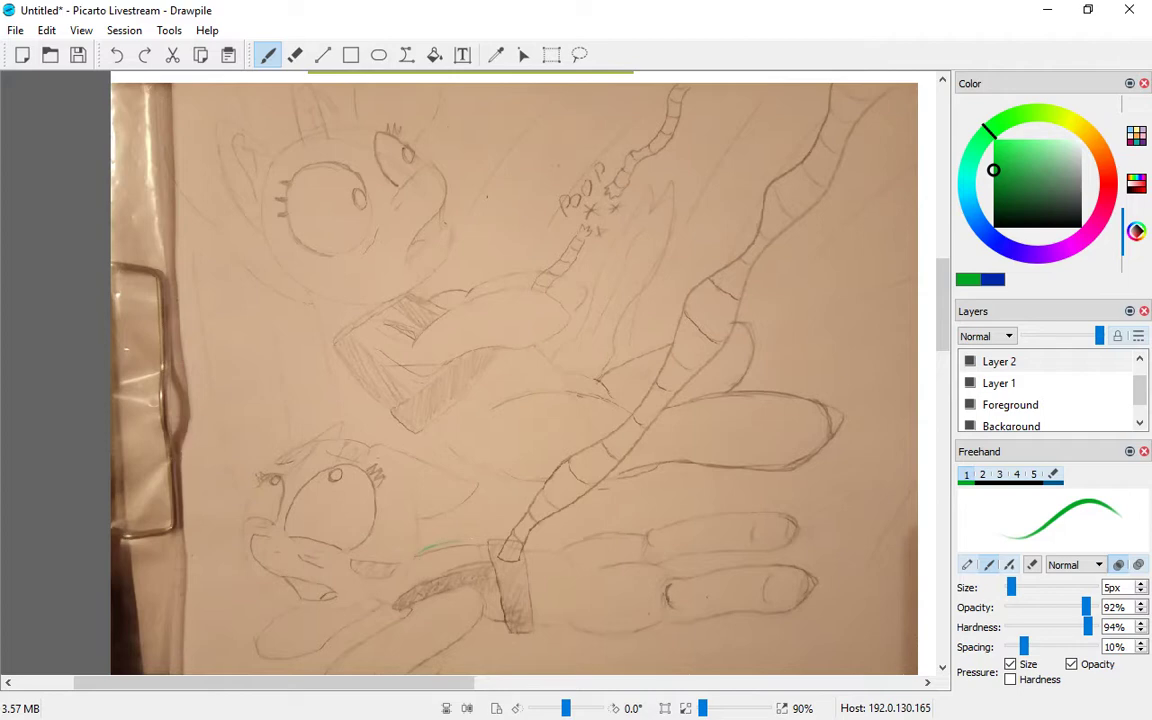
Step: Draw green correction strokes below the lower pony's face and across its body on the tan-paper sketch
{"action": "left_click_drag", "start_coordinate": [416, 556], "coordinate": [596, 548]}
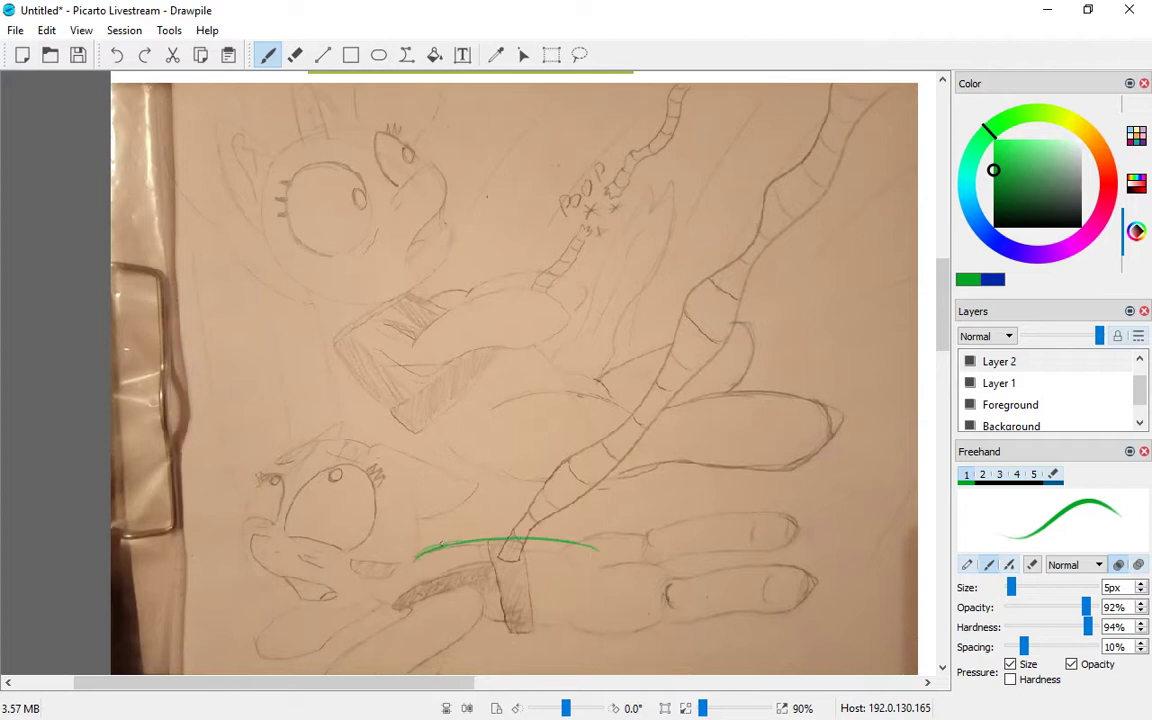
{"action": "left_click_drag", "start_coordinate": [480, 618], "coordinate": [530, 620]}
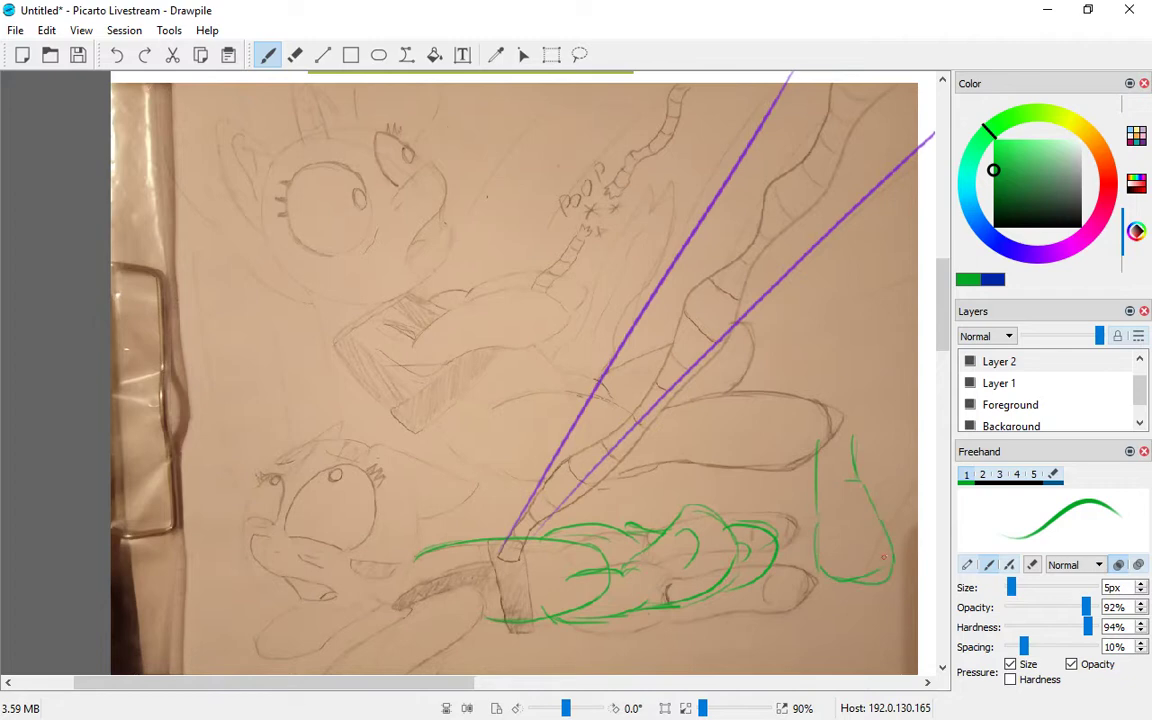
{"action": "mouse_move", "coordinate": [768, 326]}
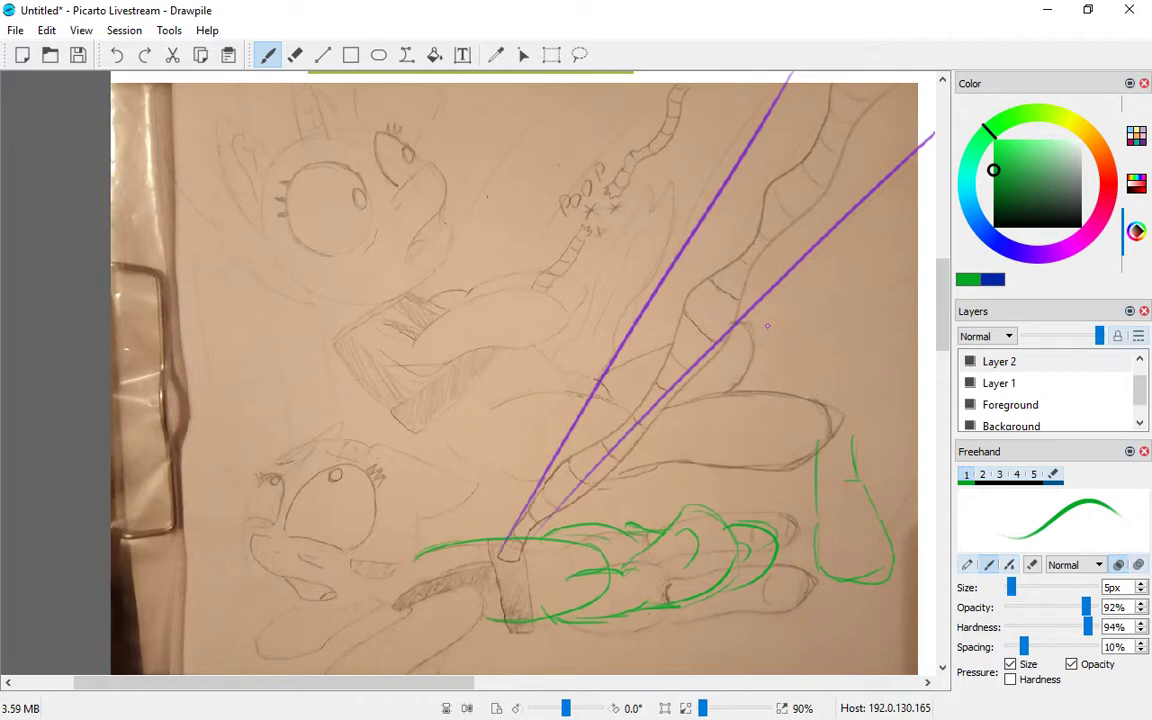
{"action": "mouse_move", "coordinate": [784, 452]}
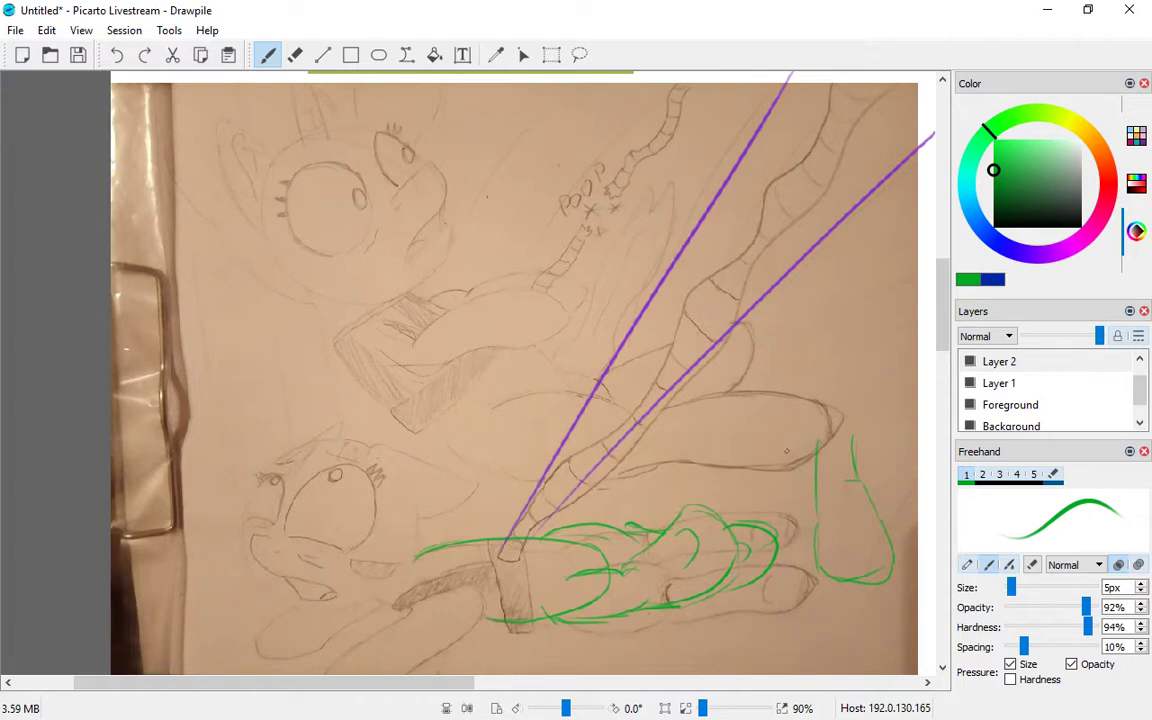
{"action": "left_click_drag", "start_coordinate": [770, 424], "coordinate": [800, 460]}
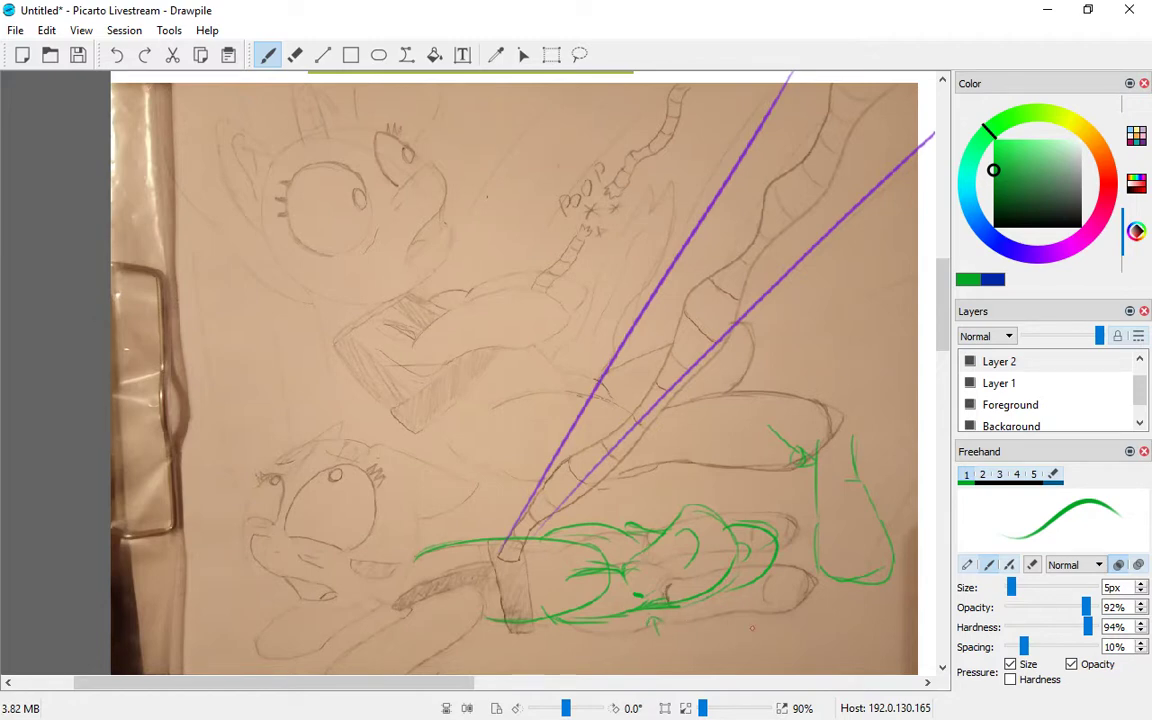
{"action": "mouse_move", "coordinate": [716, 684]}
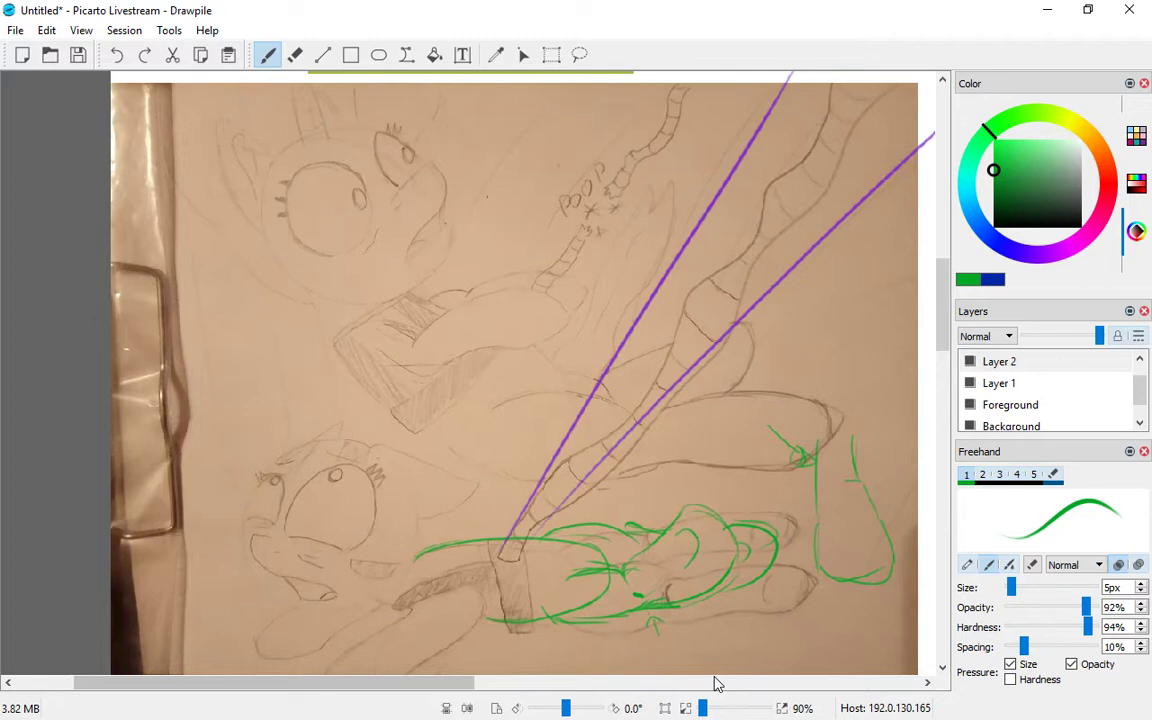
{"action": "left_click", "coordinate": [752, 628]}
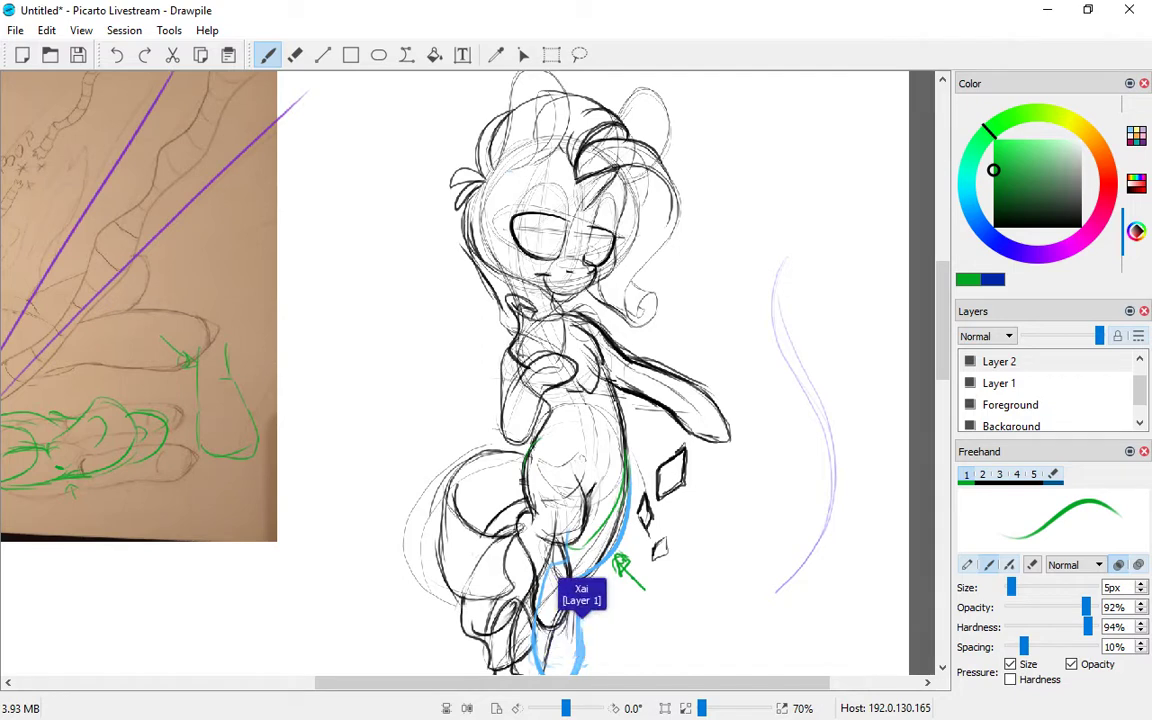
{"action": "mouse_move", "coordinate": [532, 648]}
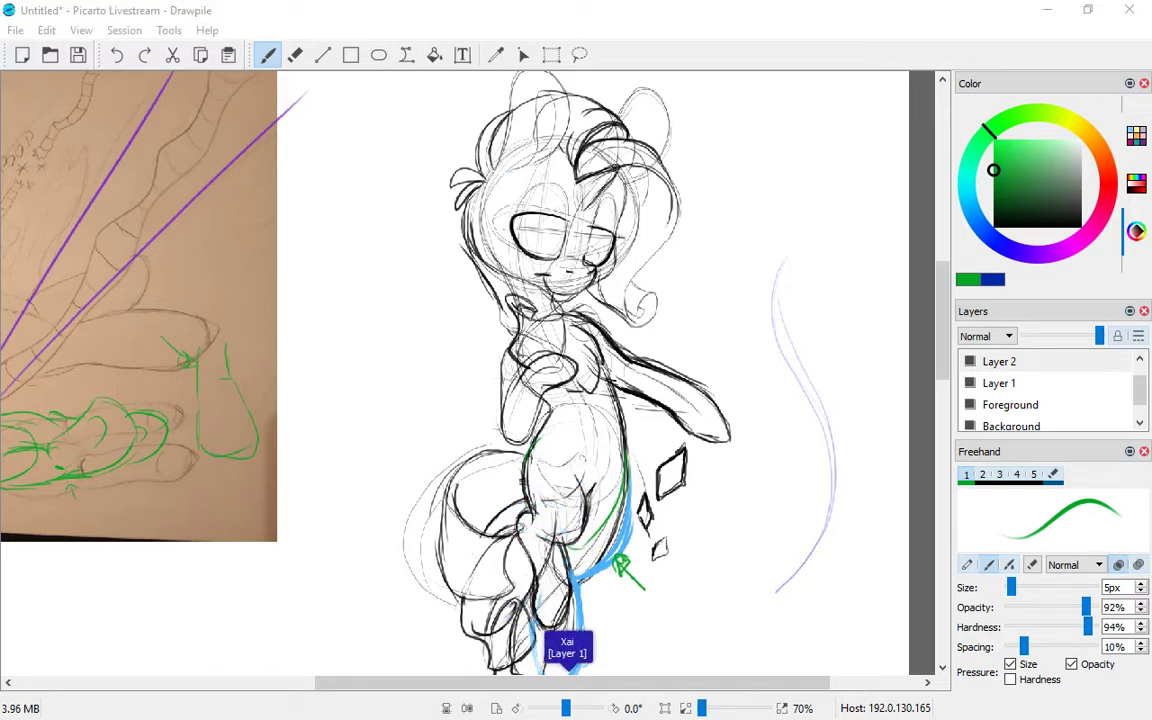
{"action": "mouse_move", "coordinate": [542, 644]}
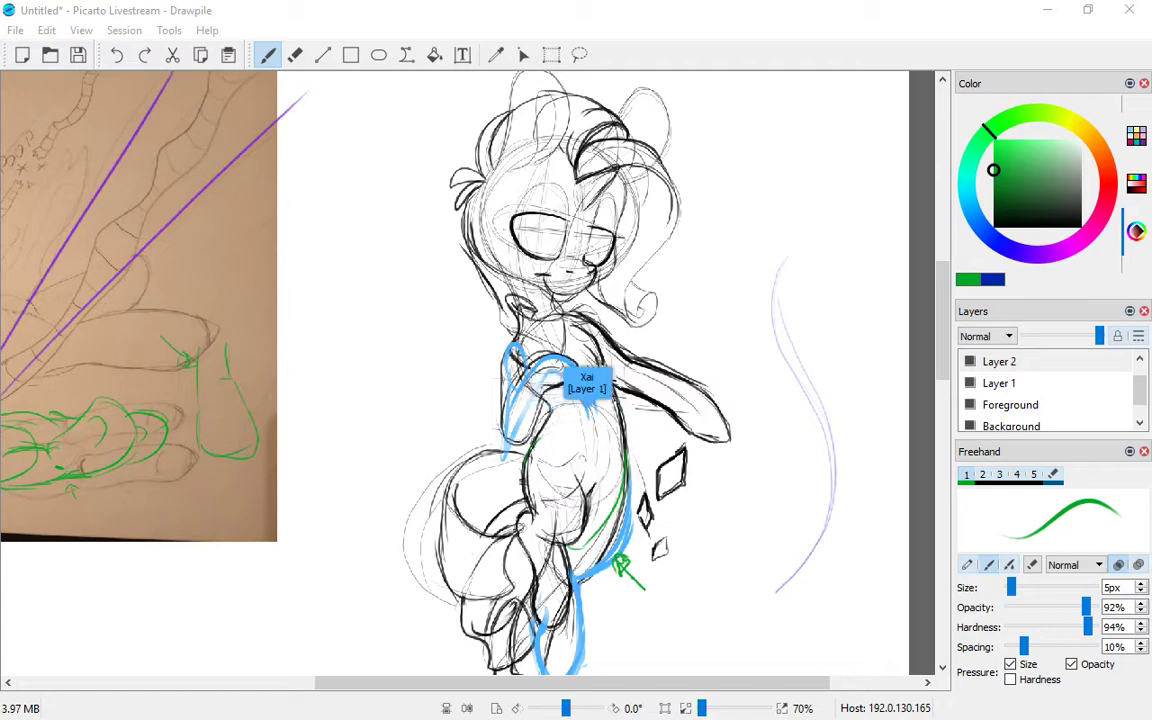
{"action": "mouse_move", "coordinate": [502, 350]}
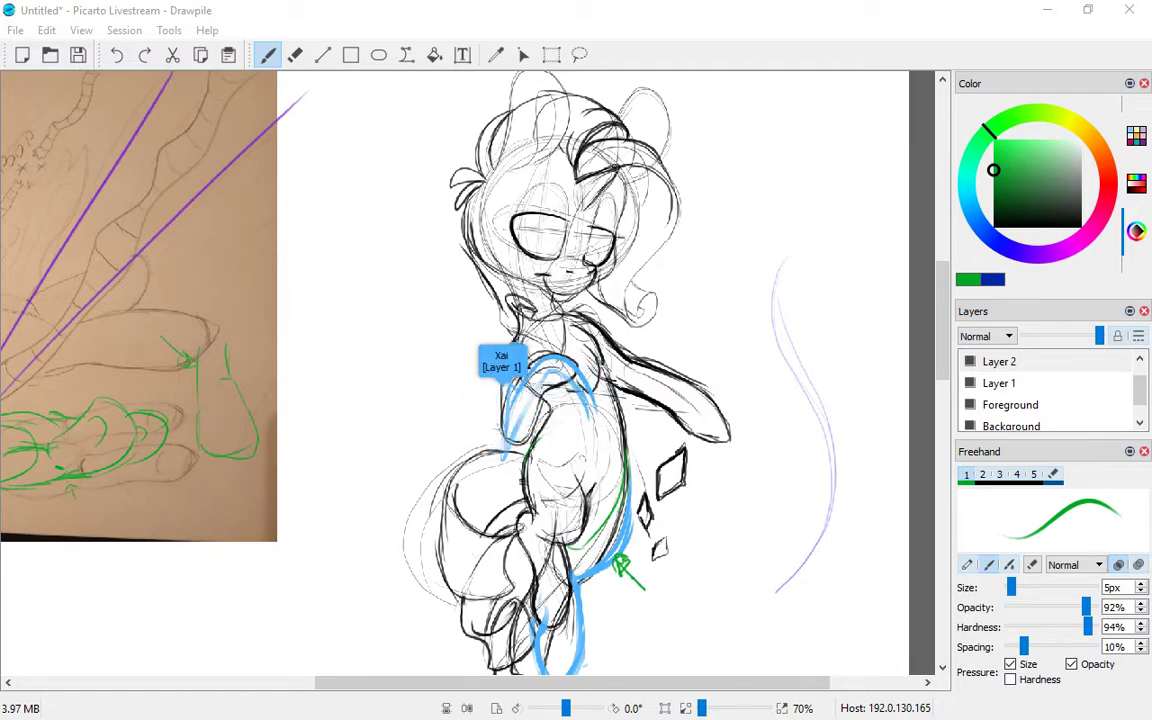
Step: Draw a blue correction line along the second pony's chest and foreleg
{"action": "left_click_drag", "start_coordinate": [500, 360], "coordinate": [540, 384]}
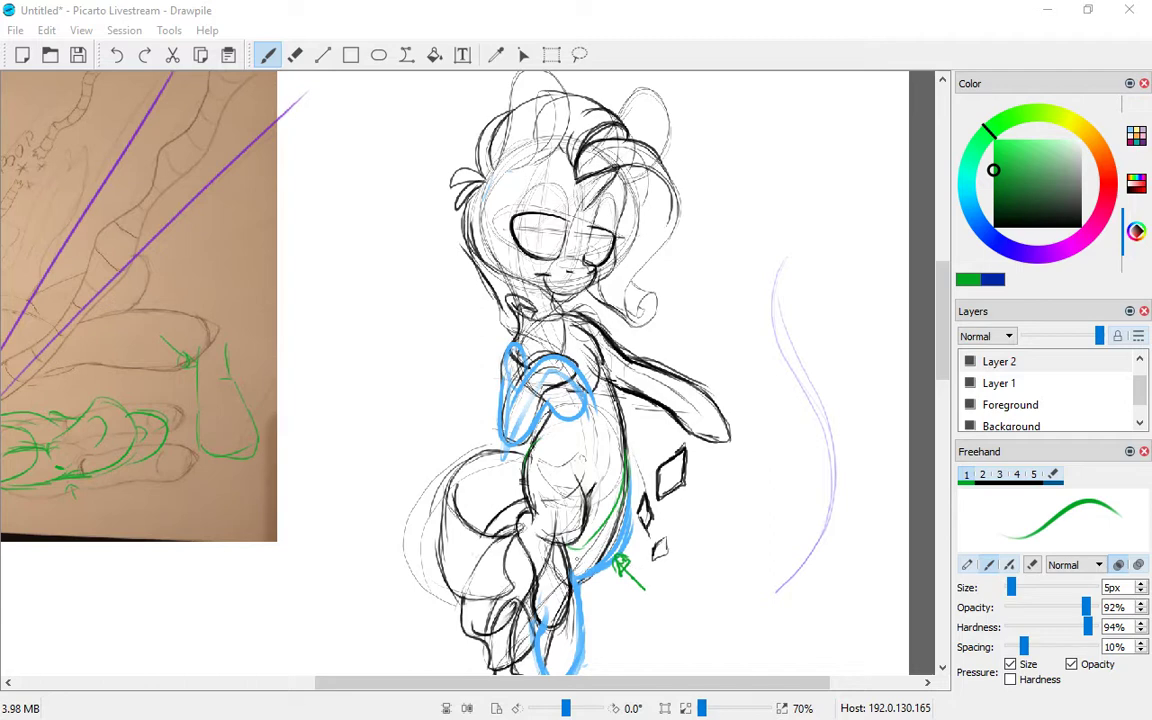
{"action": "mouse_move", "coordinate": [238, 708]}
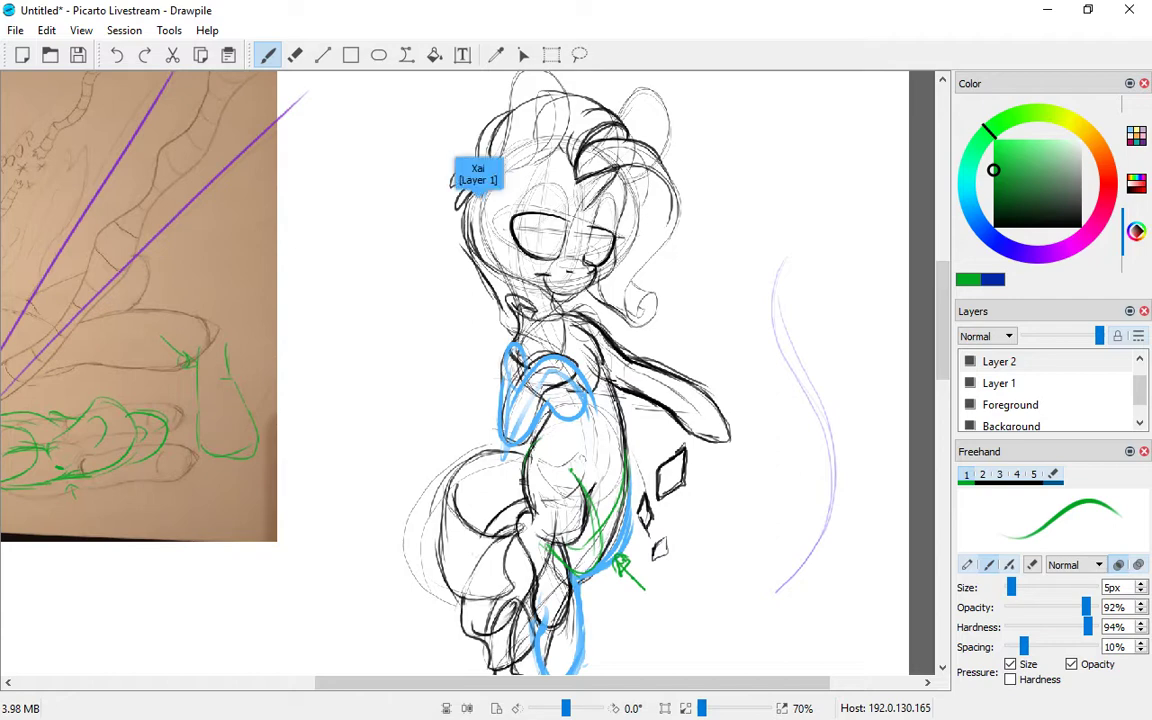
{"action": "mouse_move", "coordinate": [484, 156]}
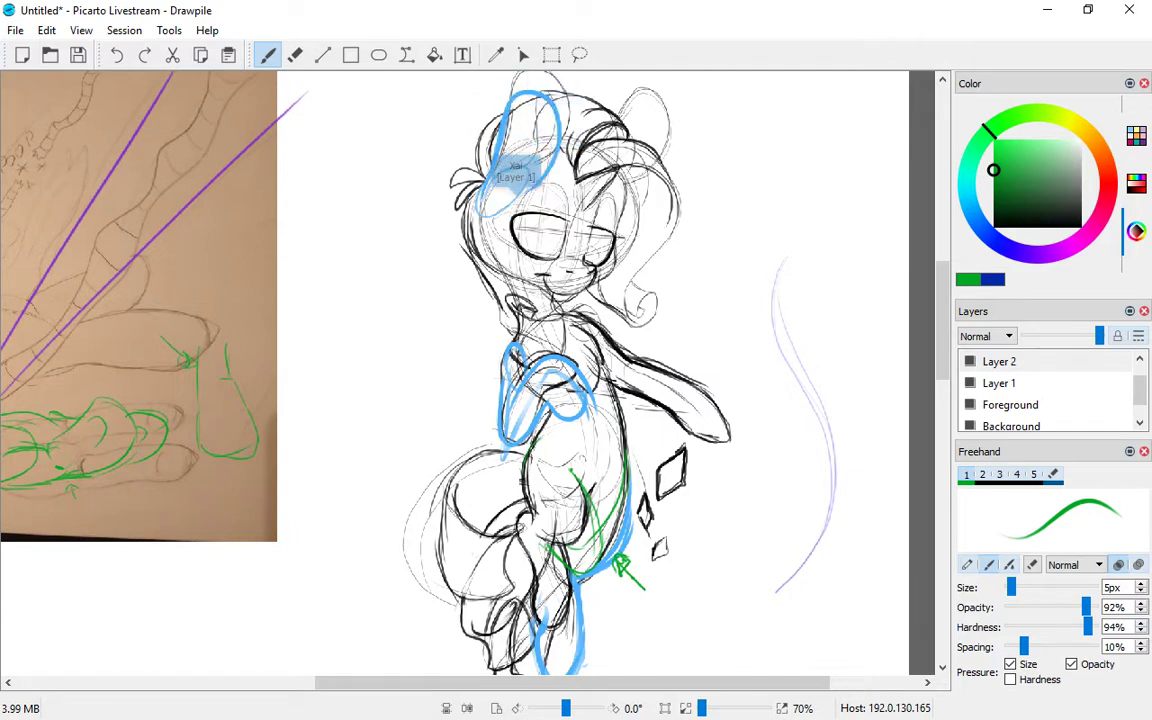
{"action": "mouse_move", "coordinate": [492, 140]}
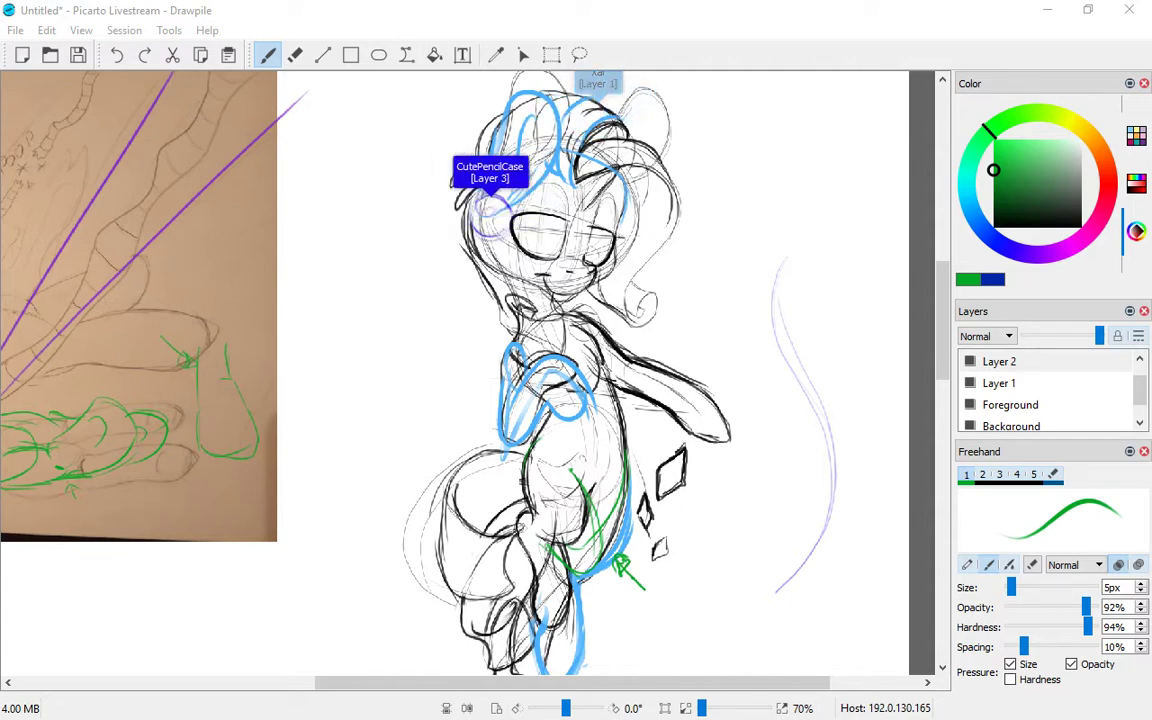
{"action": "mouse_move", "coordinate": [504, 204]}
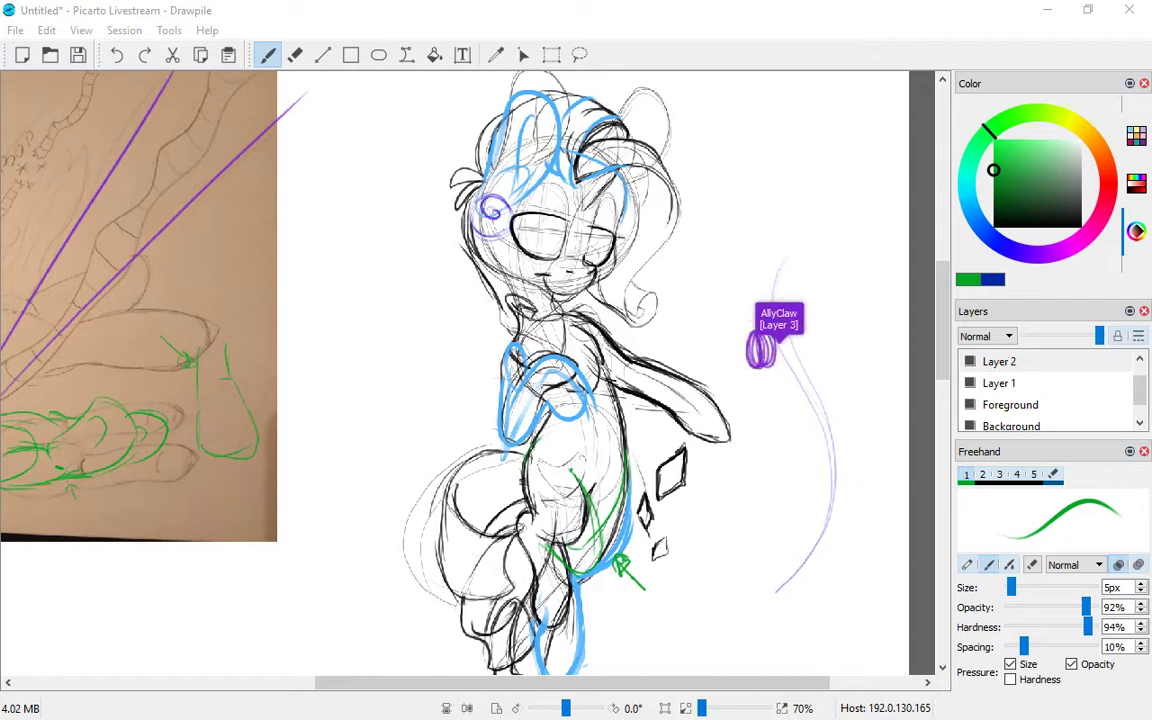
Step: Draw a longer light-purple curve in the blank margin right of the sketch
{"action": "left_click_drag", "start_coordinate": [760, 360], "coordinate": [790, 340]}
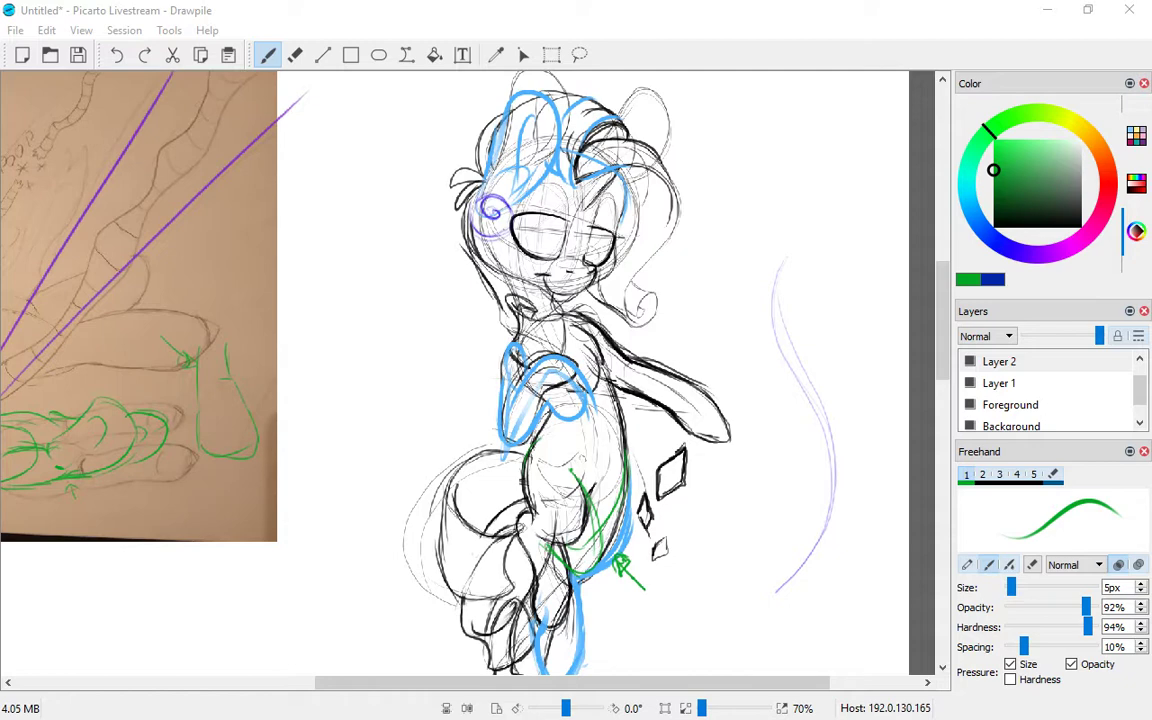
{"action": "mouse_move", "coordinate": [580, 164]}
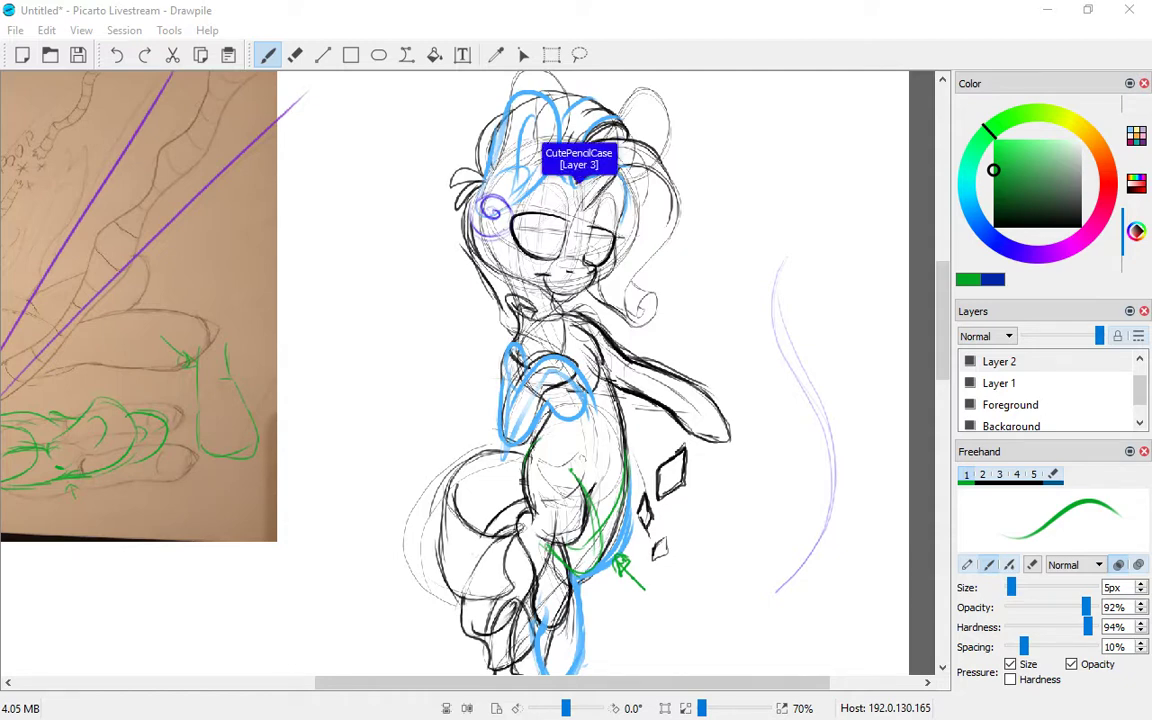